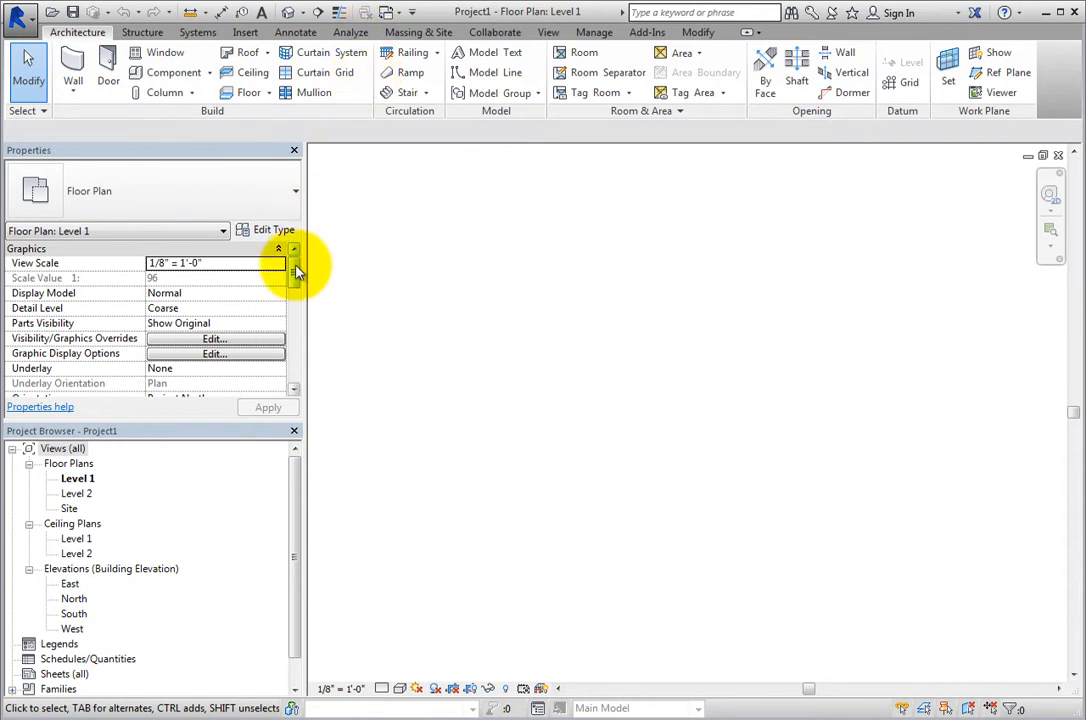
Collapse and re-expand the Views tree in the Project Browser several times
scroll(down, 3)
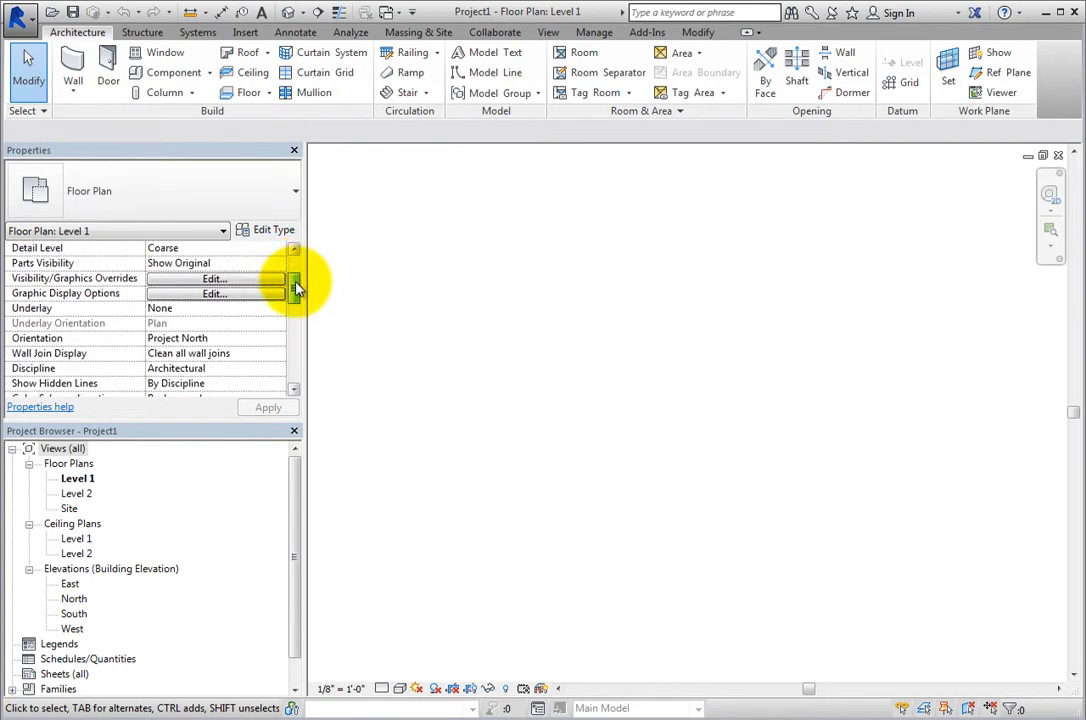
scroll(down, 3)
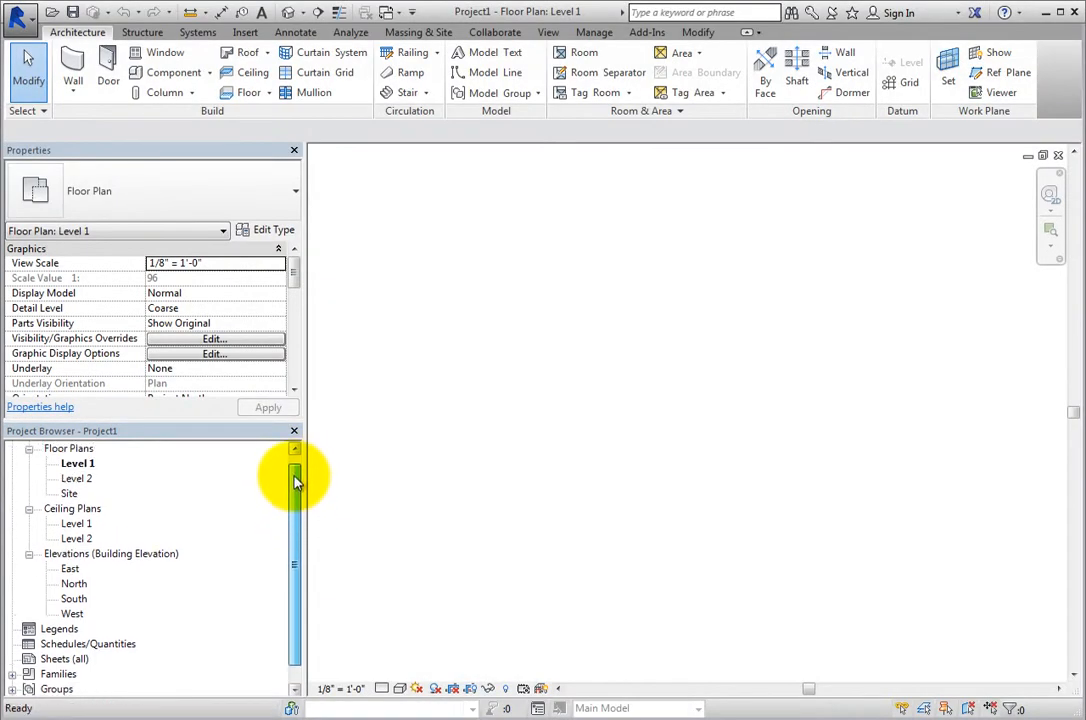
click(64, 448)
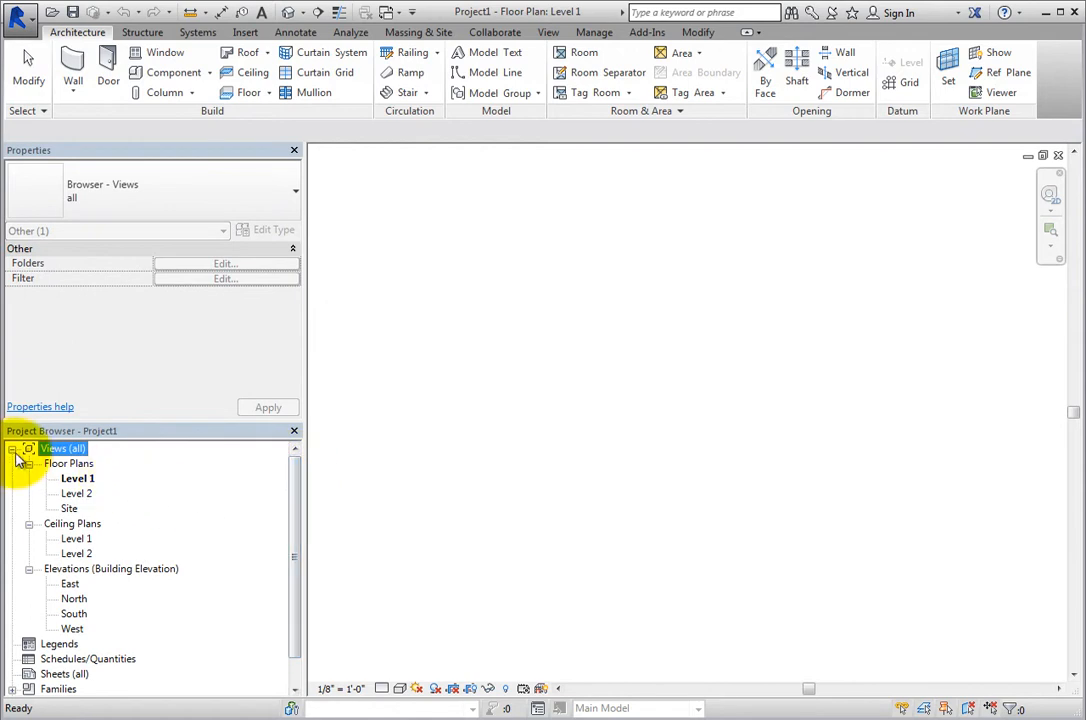
click(12, 448)
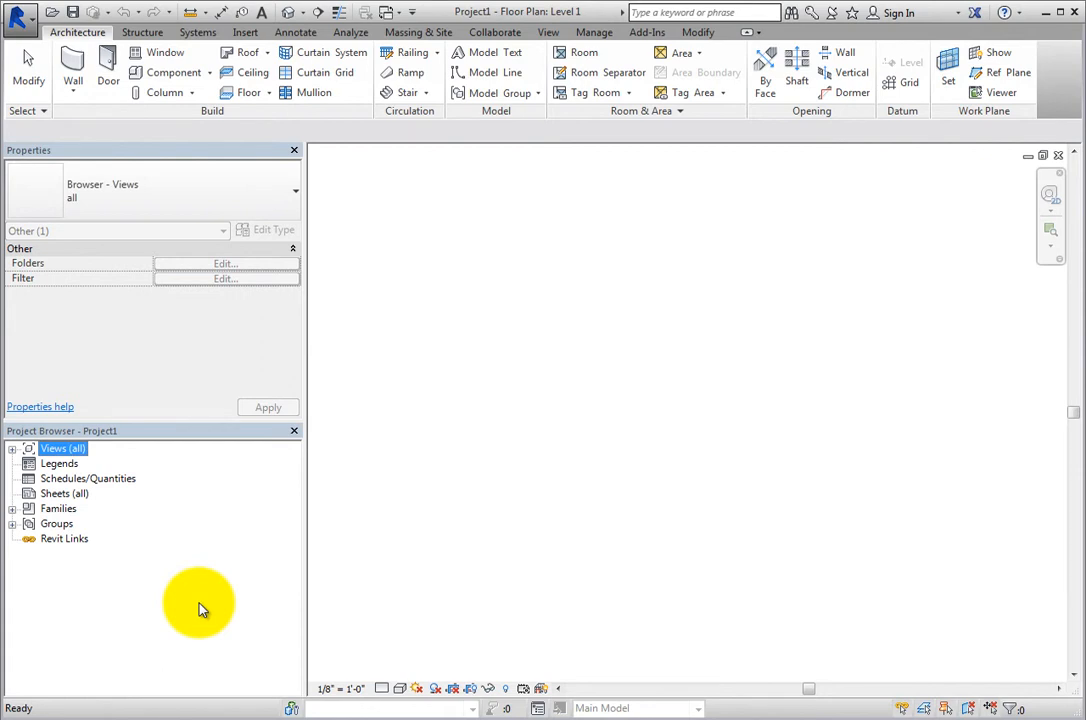
mouse_move(168, 564)
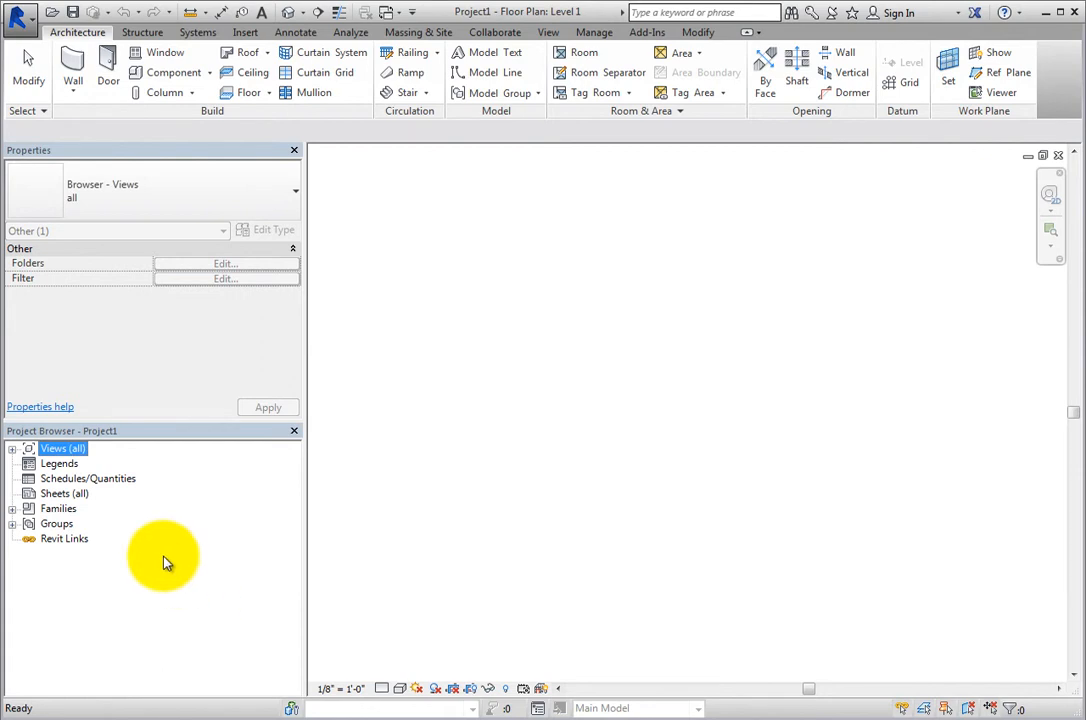
click(16, 448)
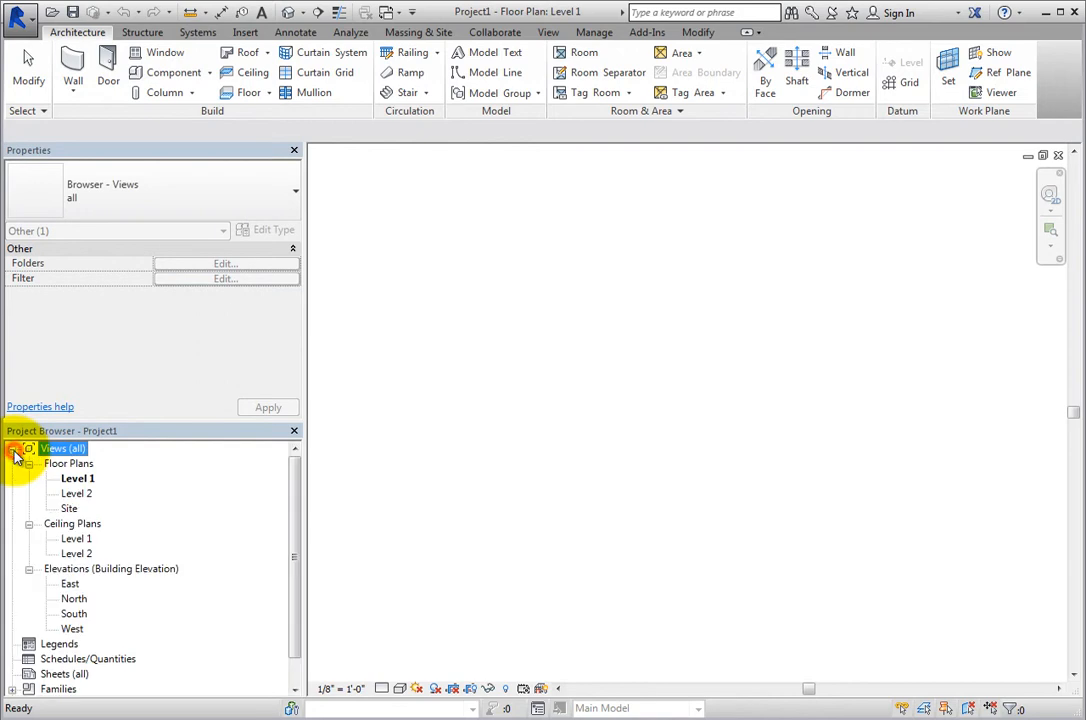
click(16, 448)
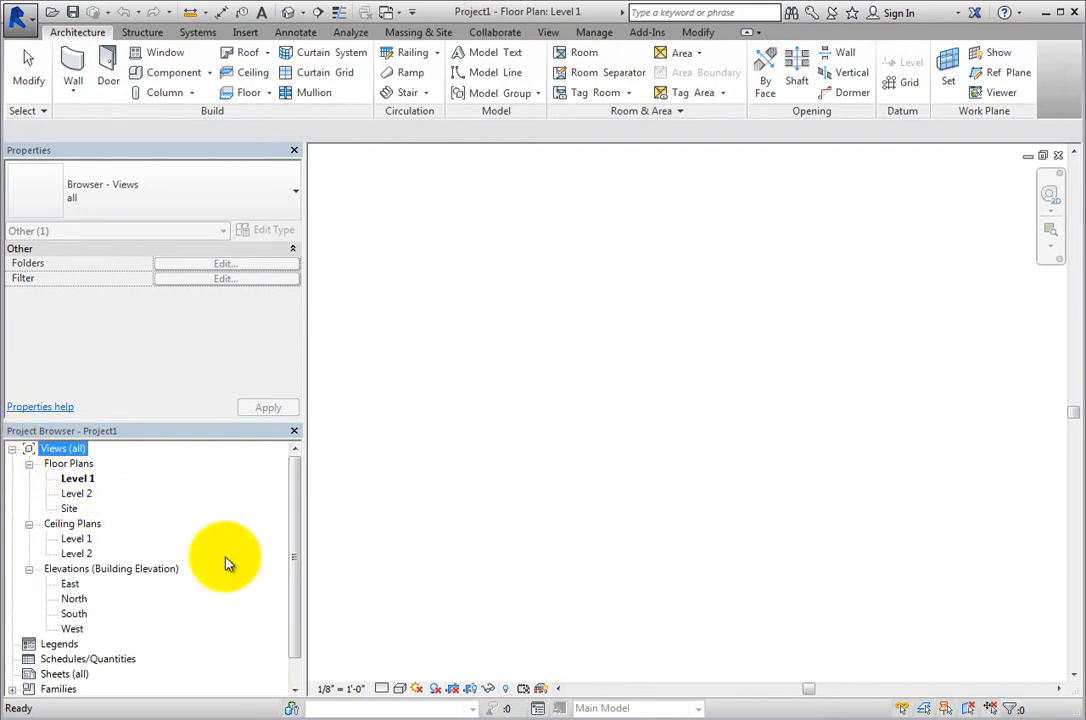
mouse_move(222, 560)
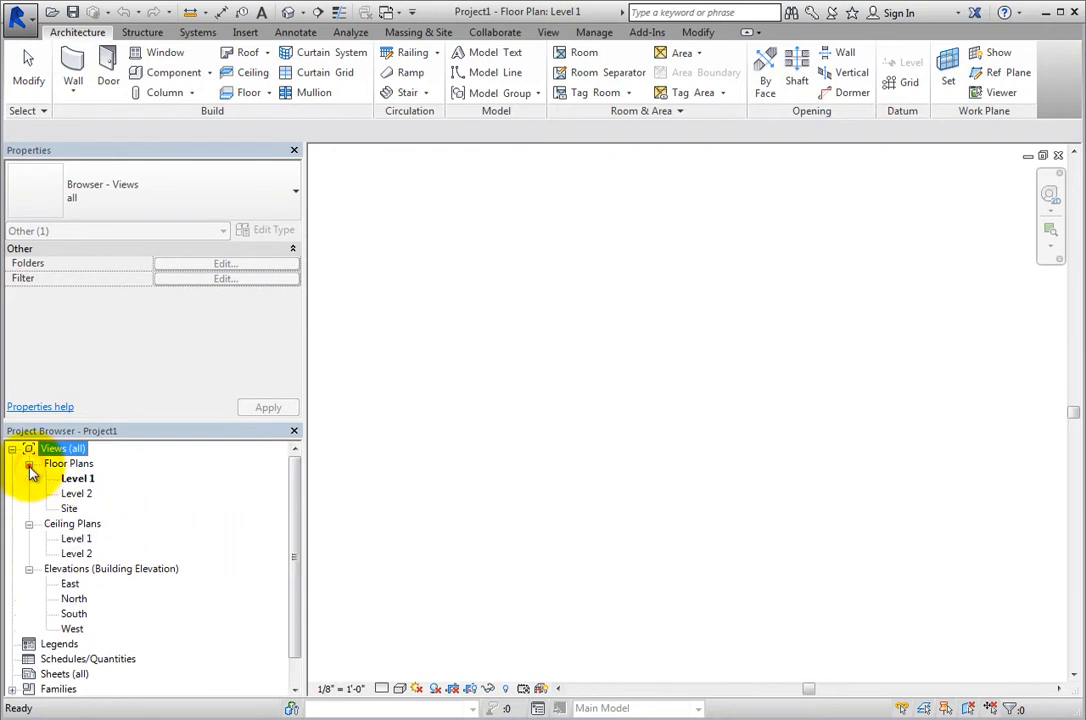
click(28, 464)
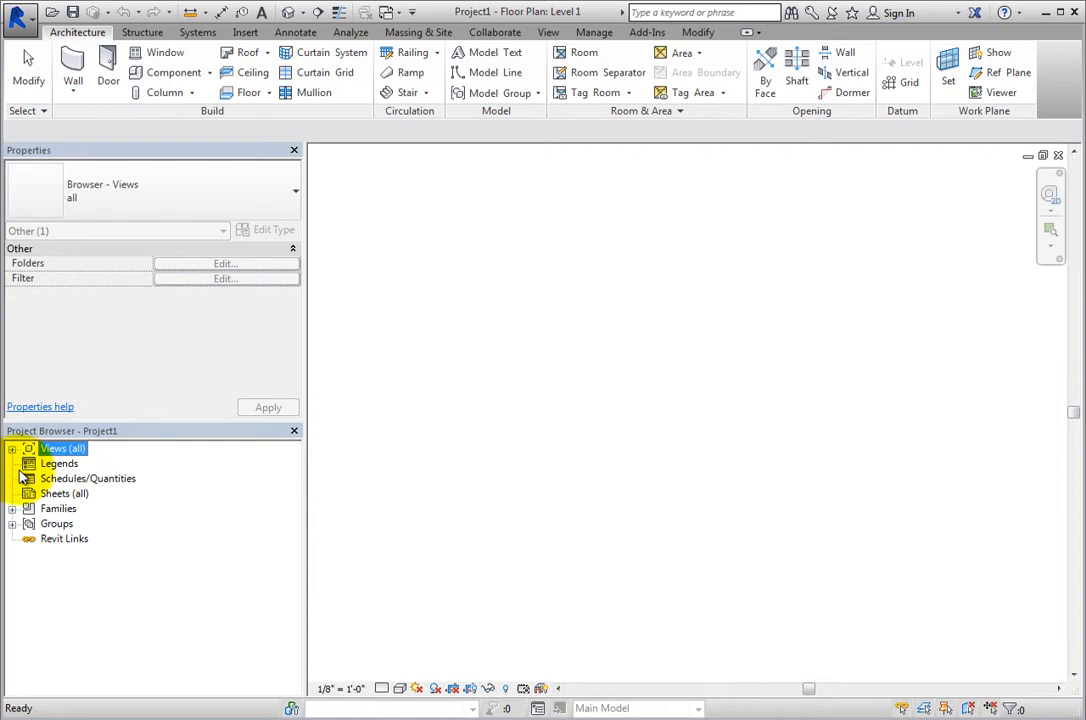
click(12, 508)
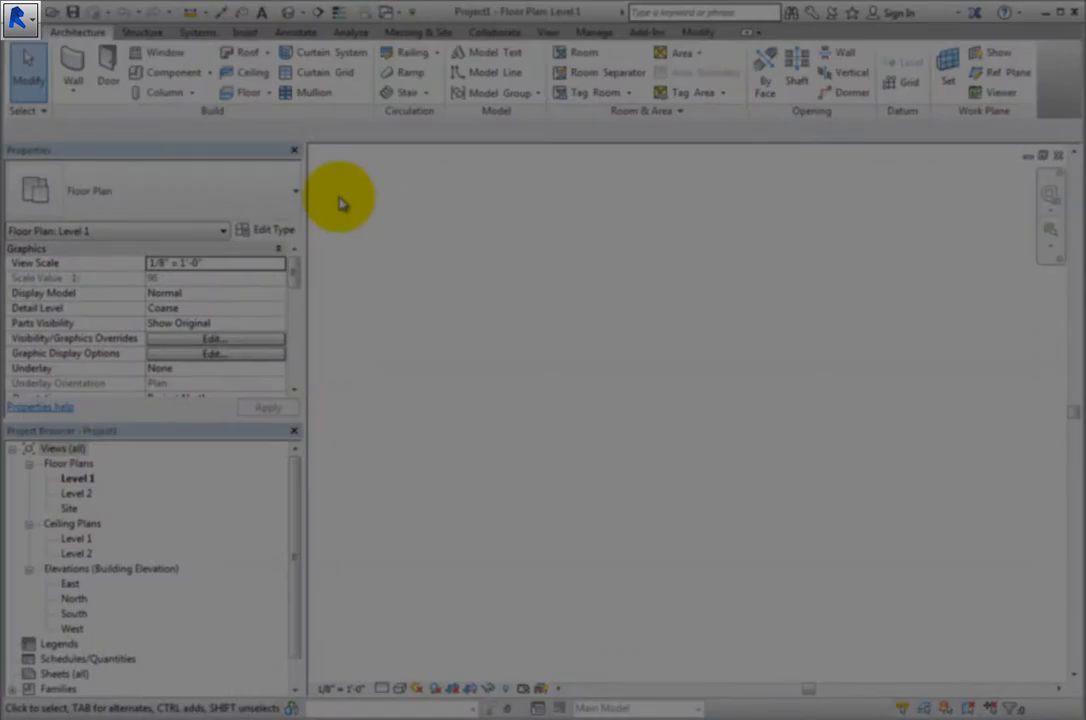
mouse_move(136, 114)
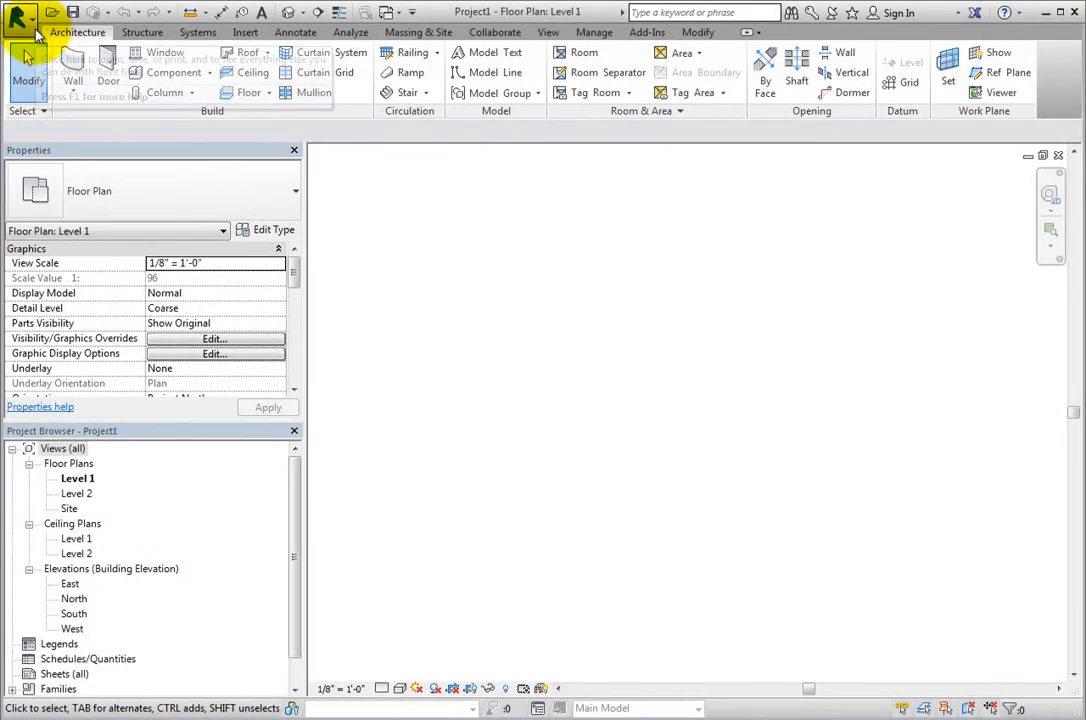
Look at the file menu with its recent documents and close it again
click(20, 22)
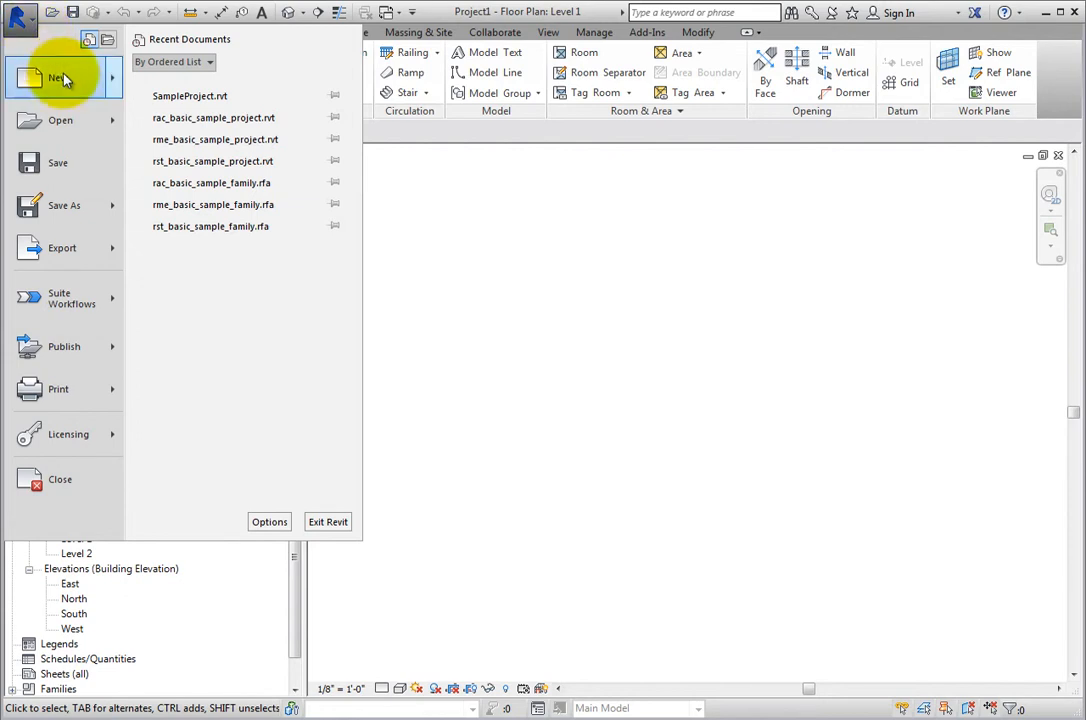
click(60, 120)
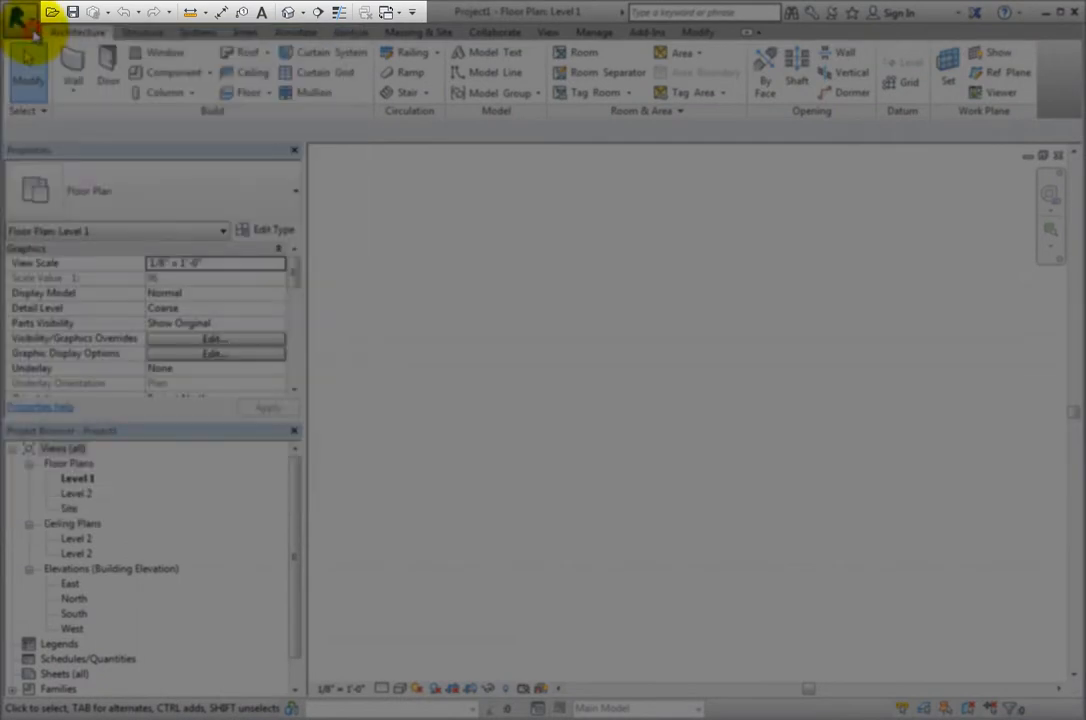
click(24, 12)
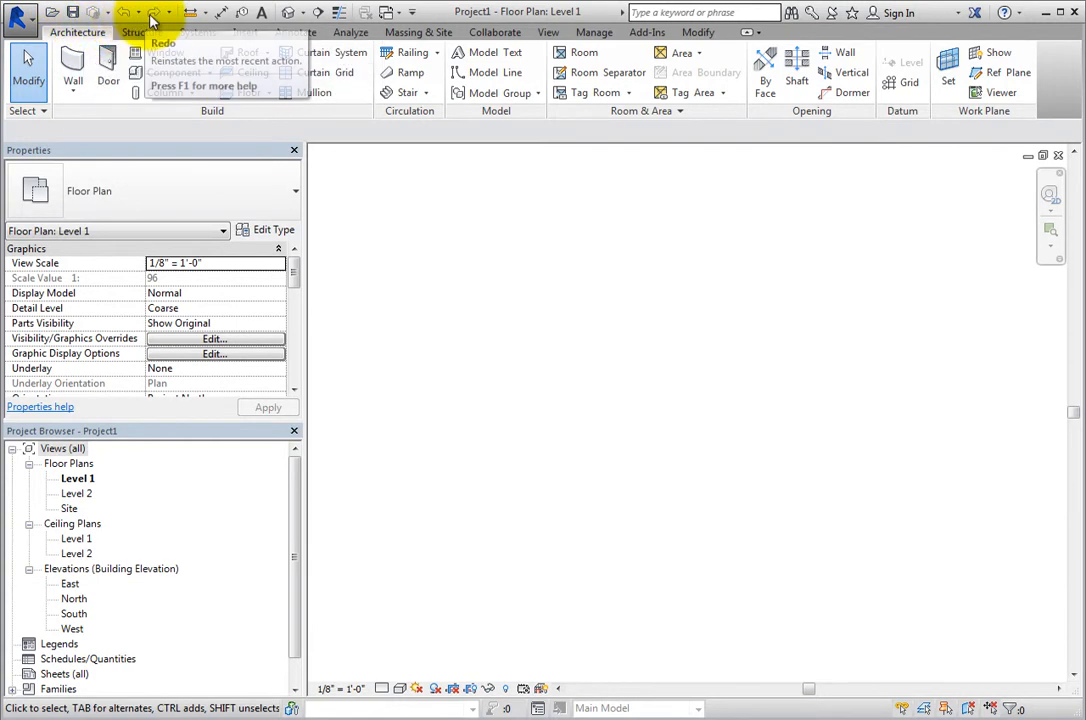
mouse_move(188, 12)
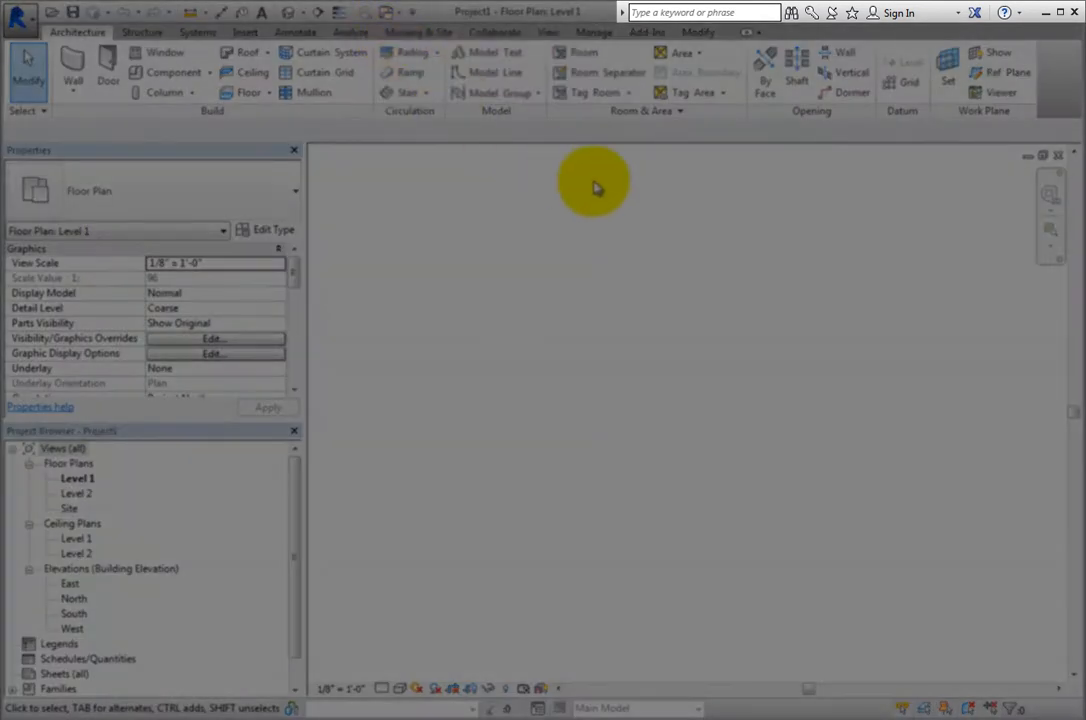
mouse_move(612, 186)
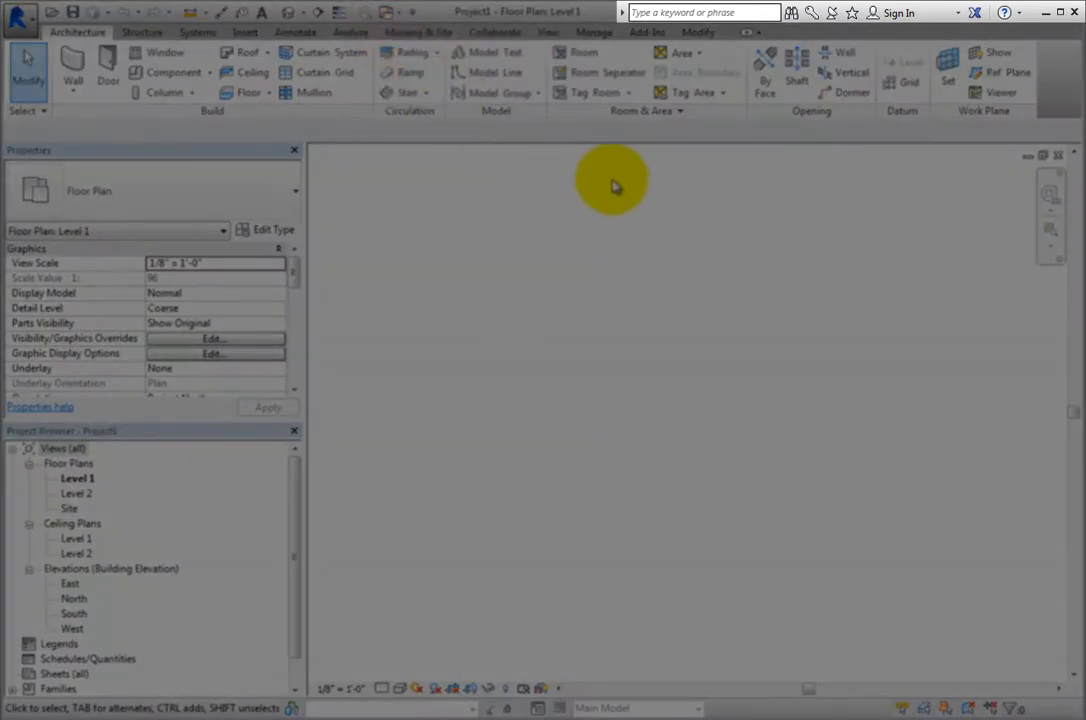
mouse_move(790, 12)
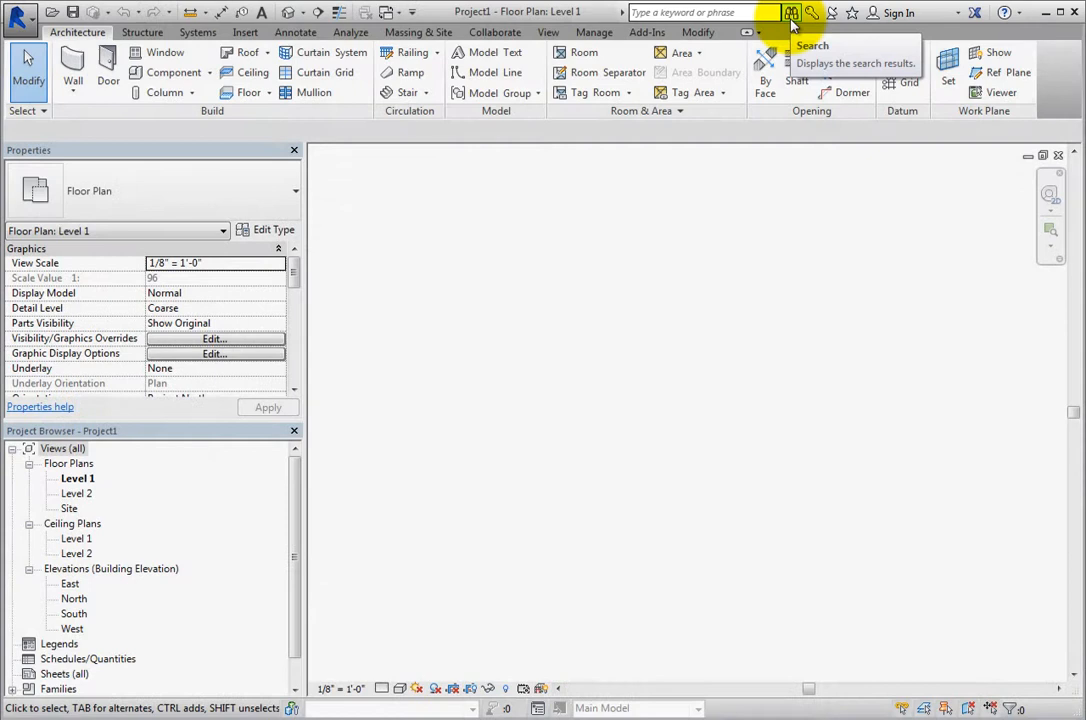
mouse_move(812, 12)
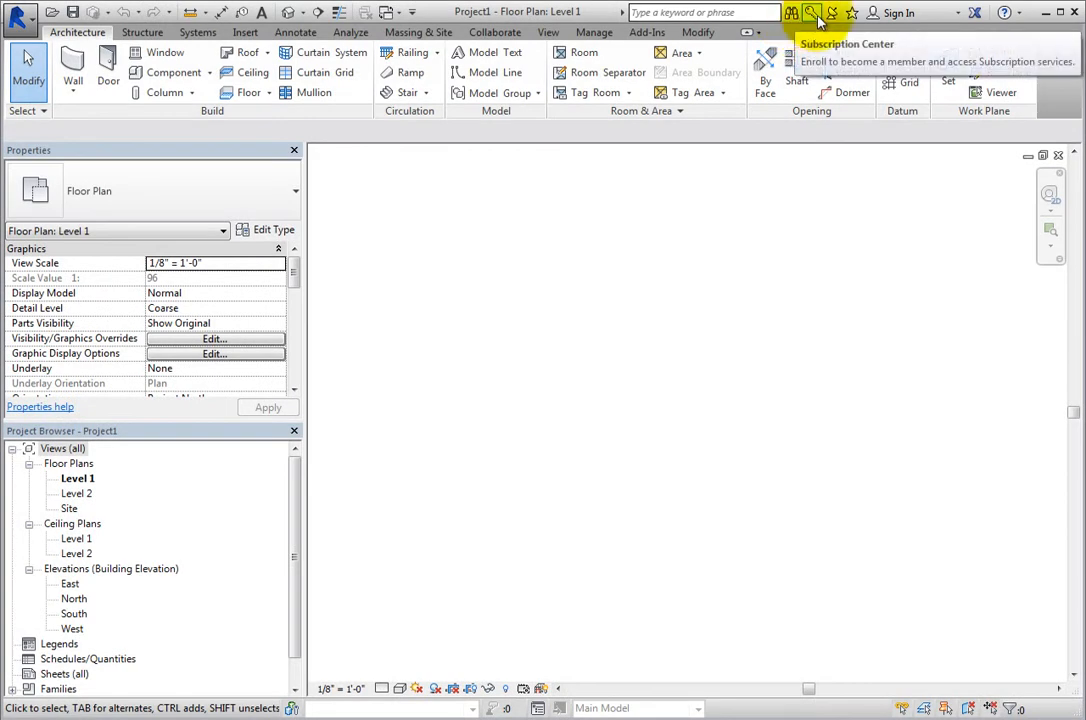
mouse_move(852, 12)
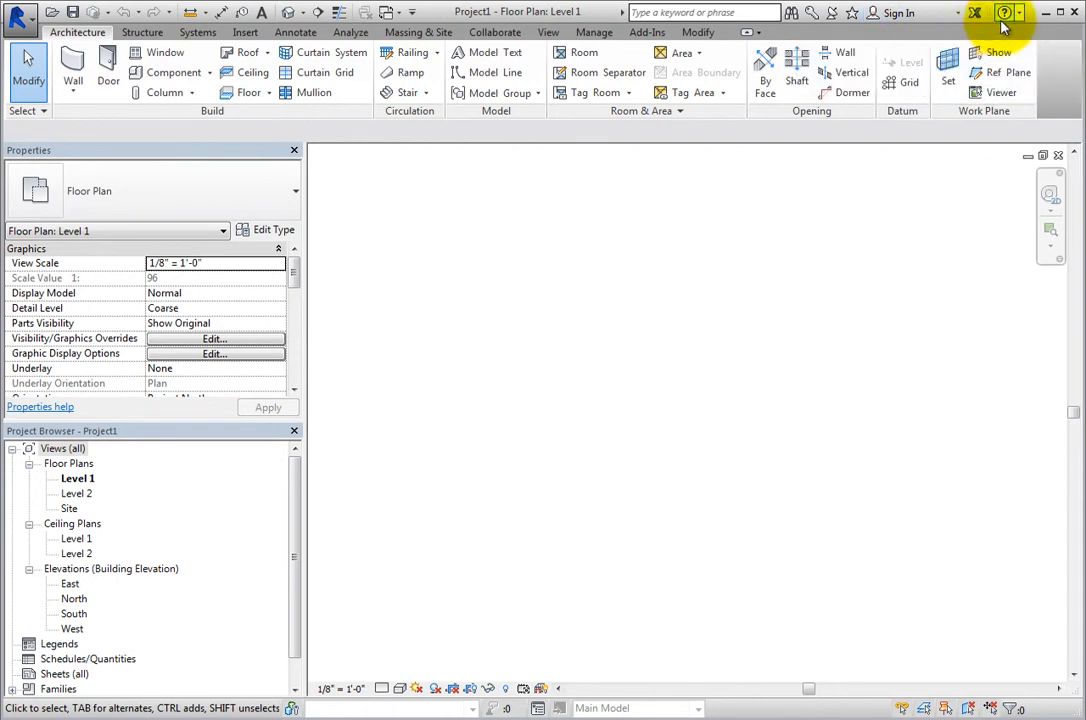
mouse_move(1004, 12)
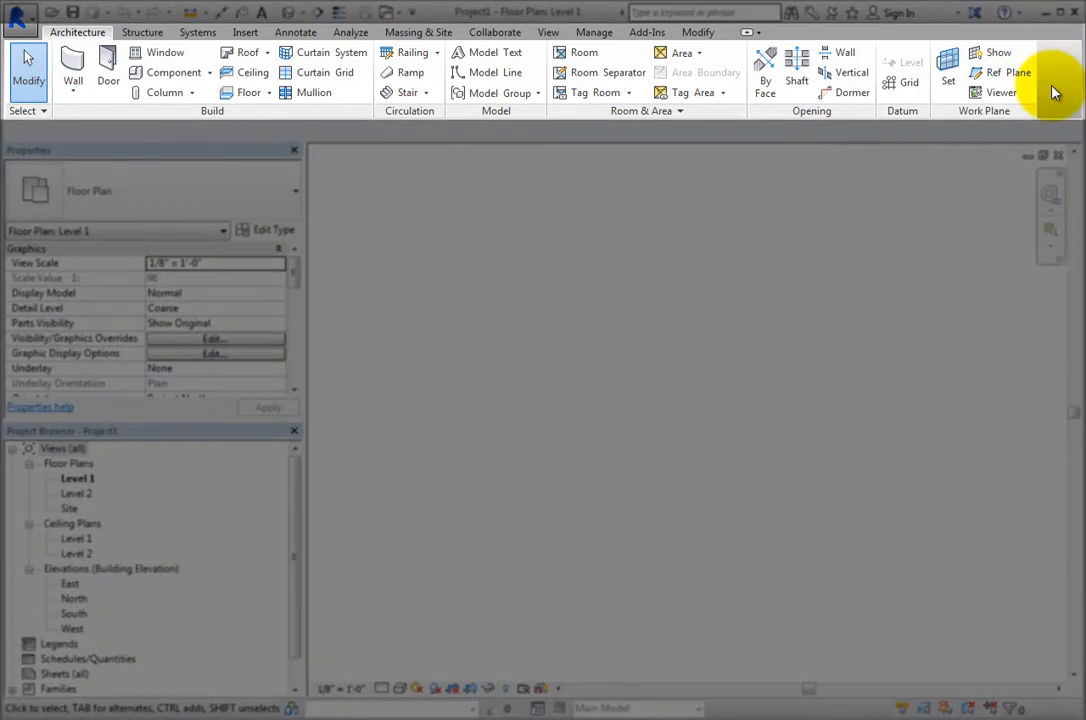
mouse_move(438, 168)
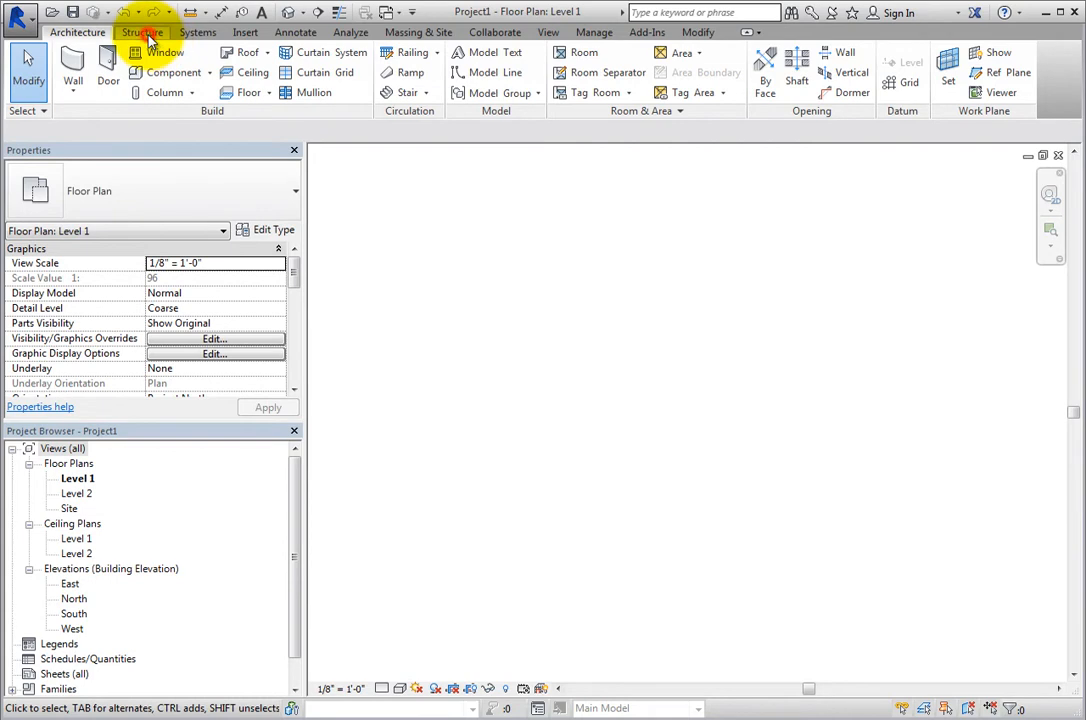
Browse the Systems, Insert, Annotate, Analyze, Massing & Site, Collaborate, View, Manage, Add-Ins and Modify ribbon tabs
click(198, 32)
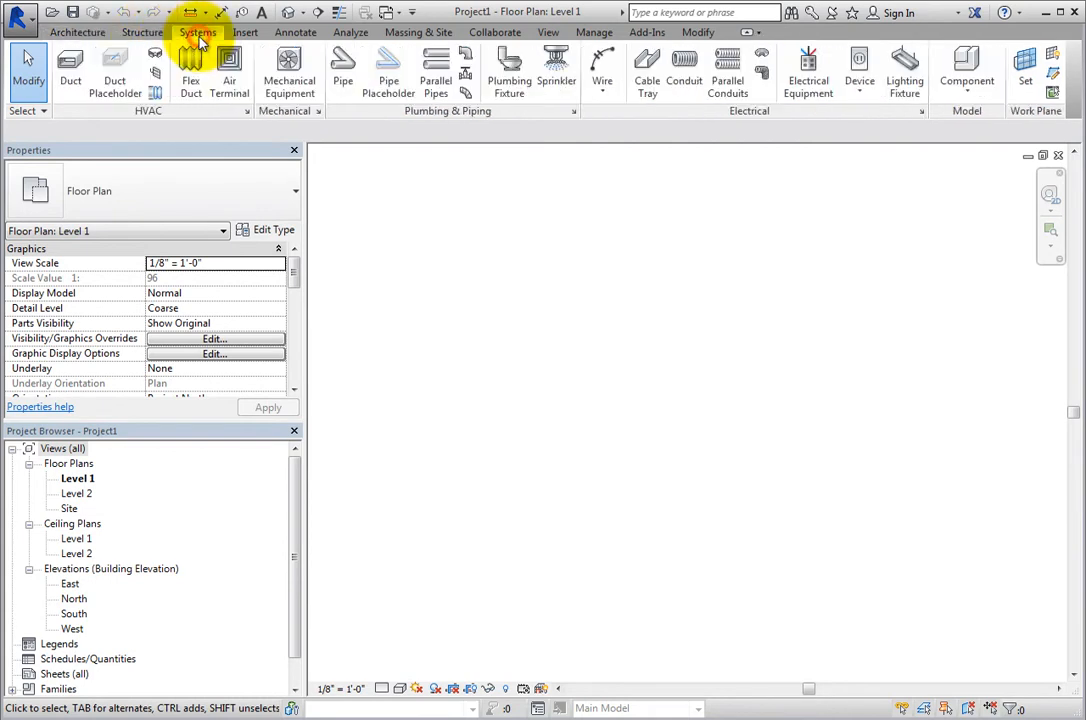
click(244, 32)
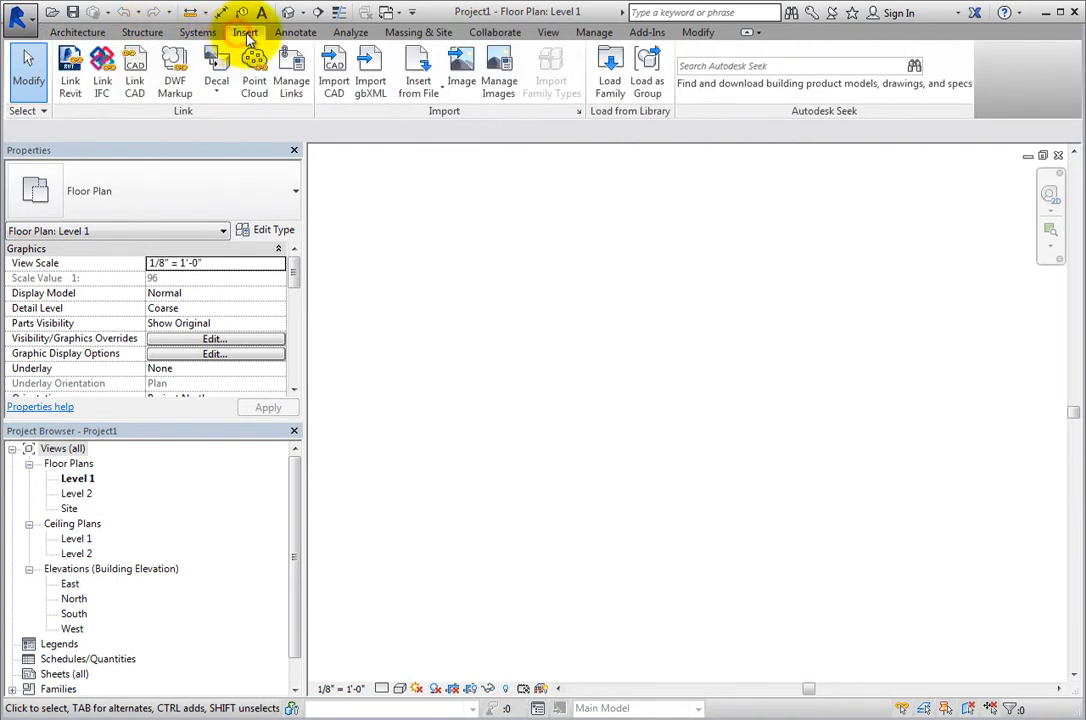
click(296, 32)
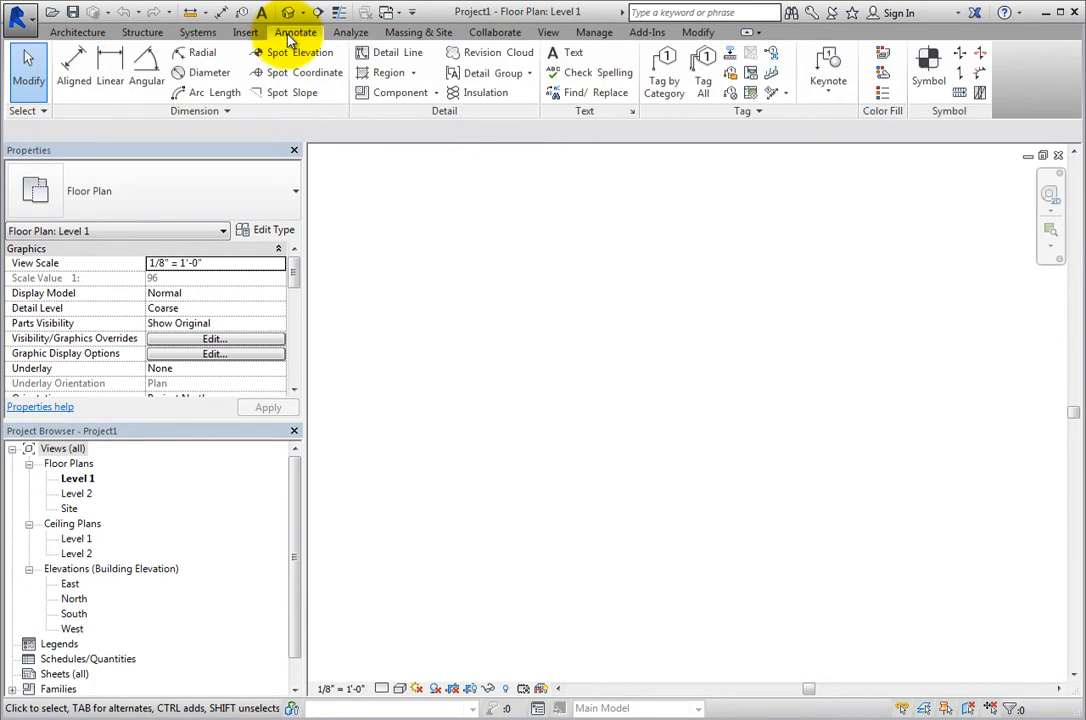
click(352, 32)
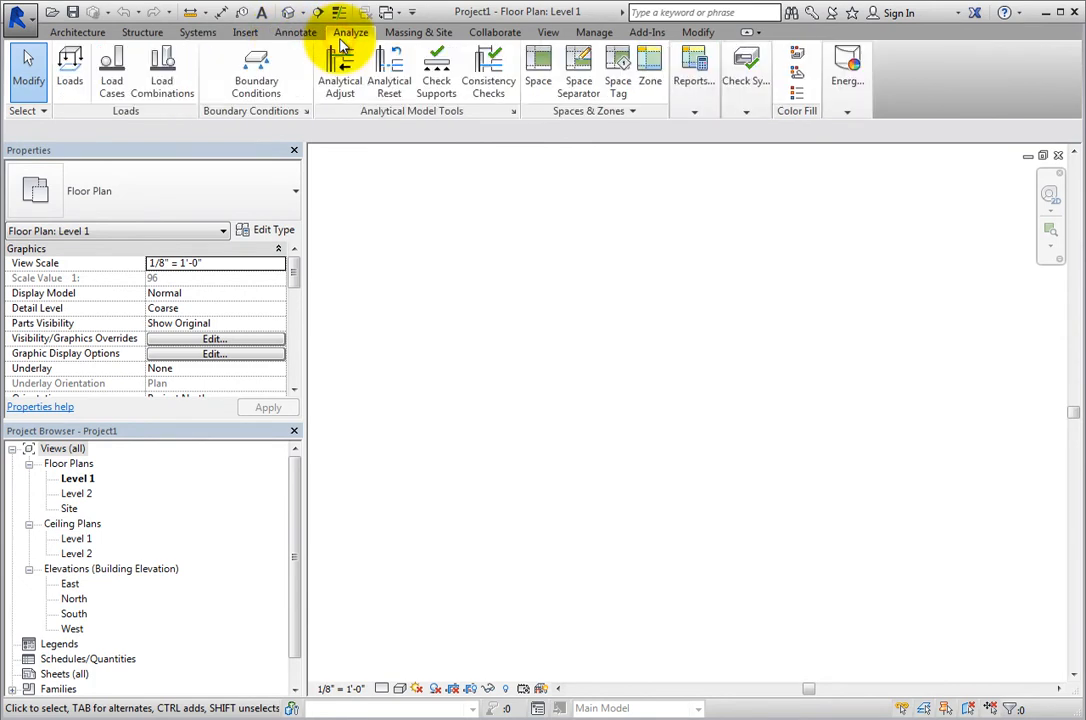
click(418, 32)
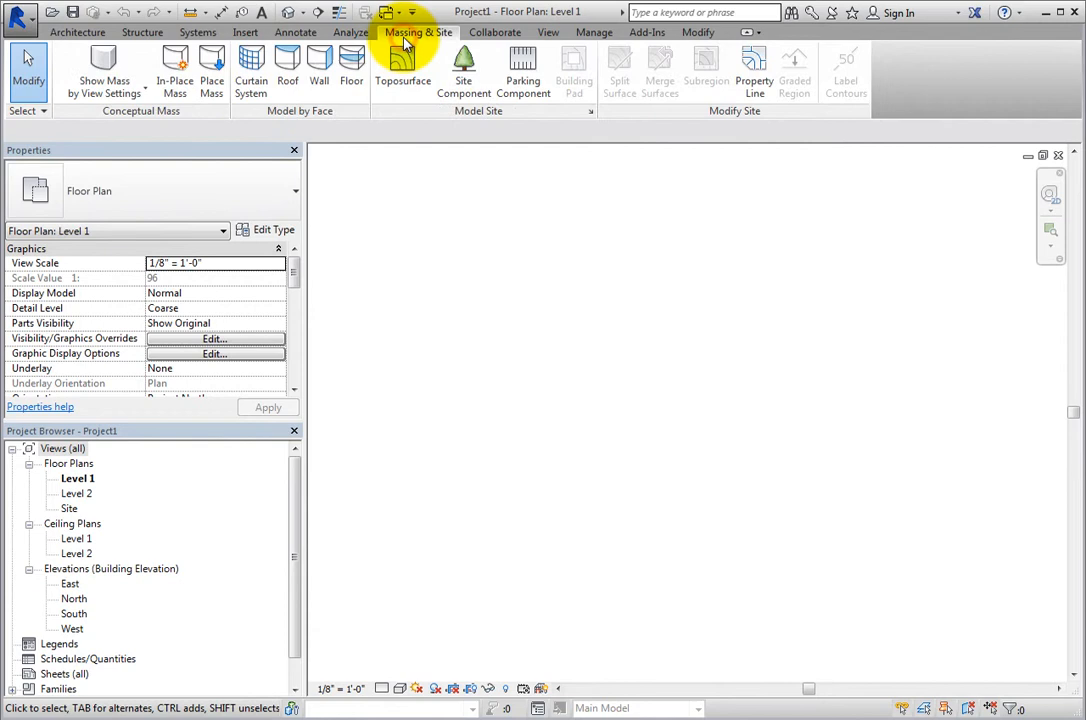
click(496, 32)
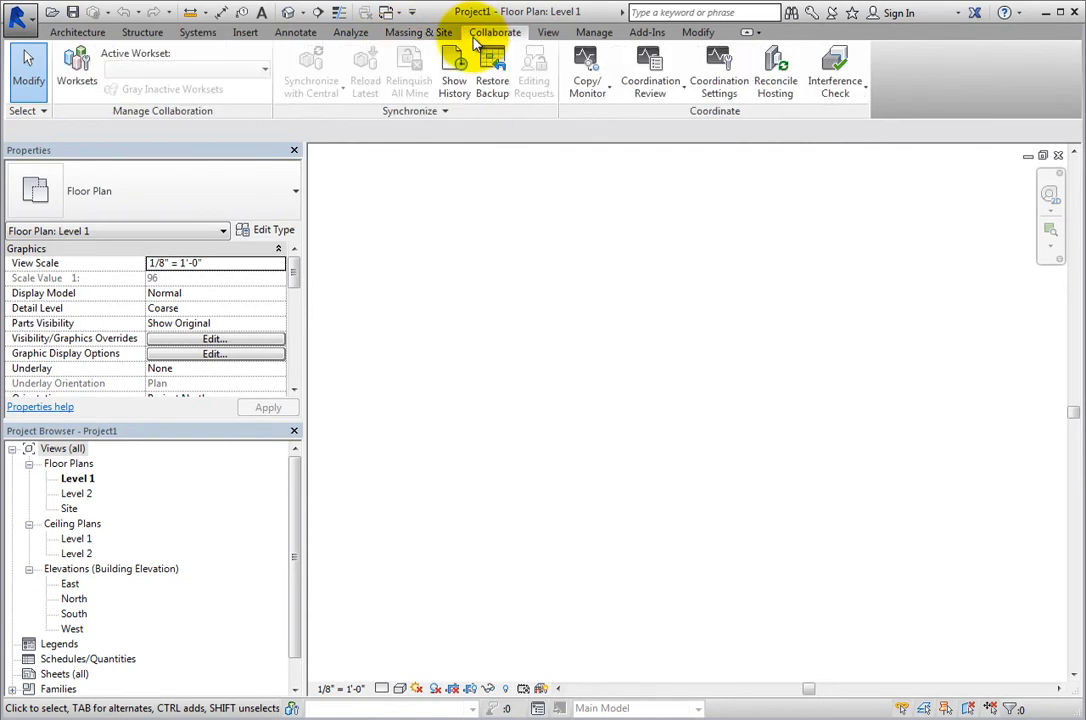
click(548, 32)
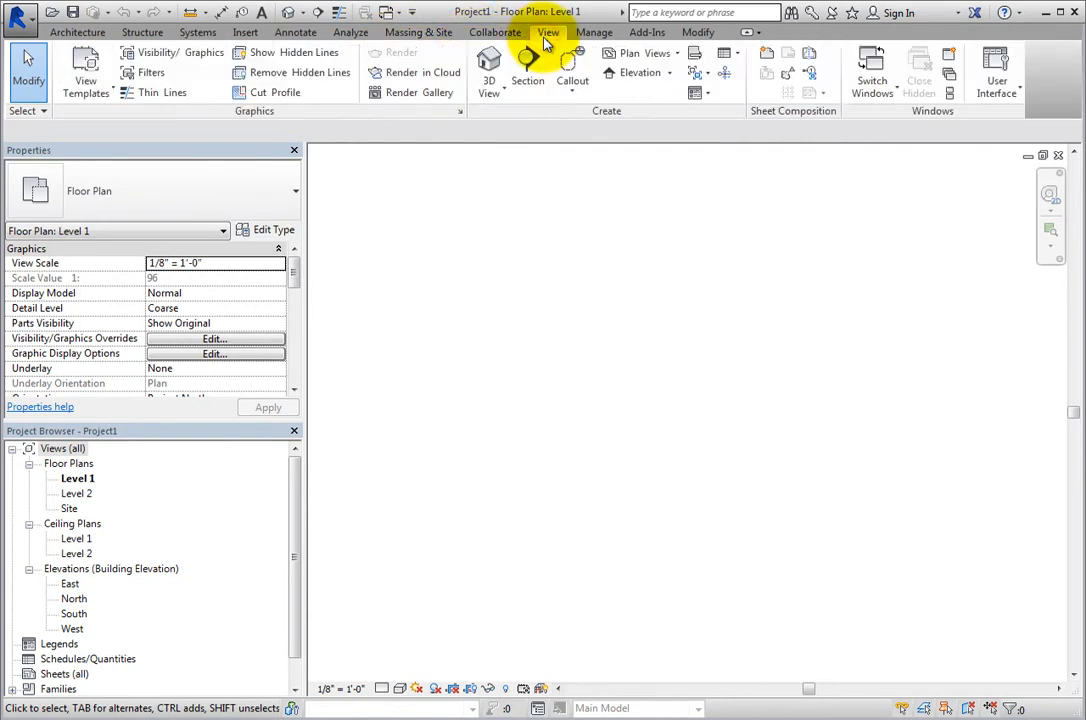
click(594, 32)
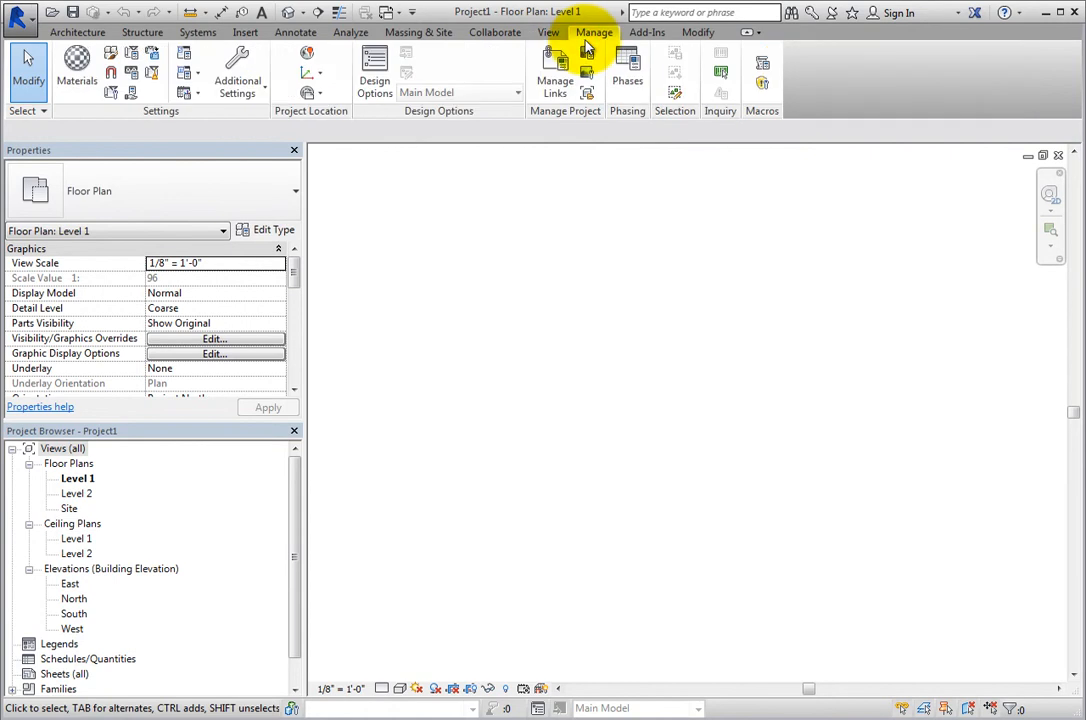
click(648, 32)
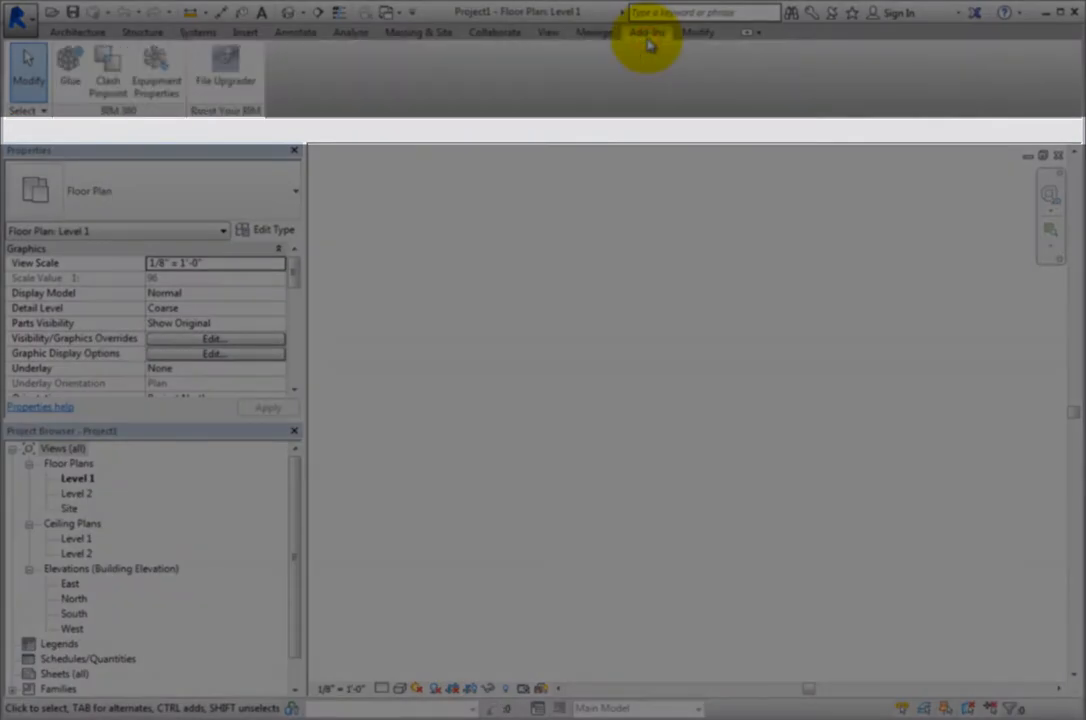
click(696, 32)
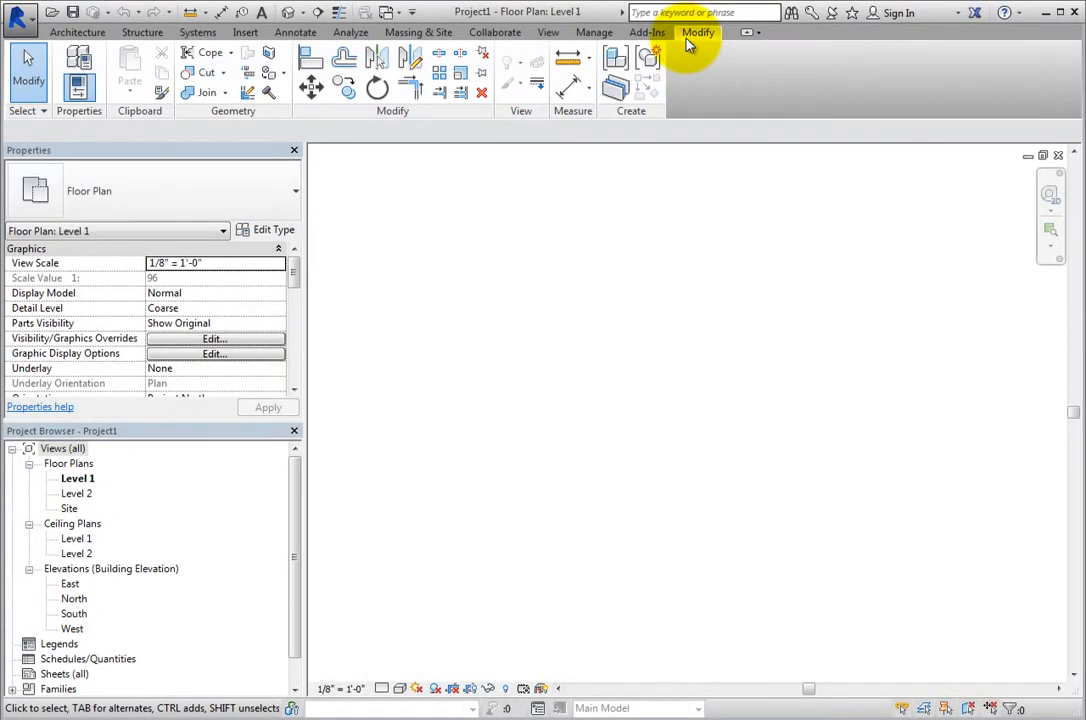
mouse_move(404, 196)
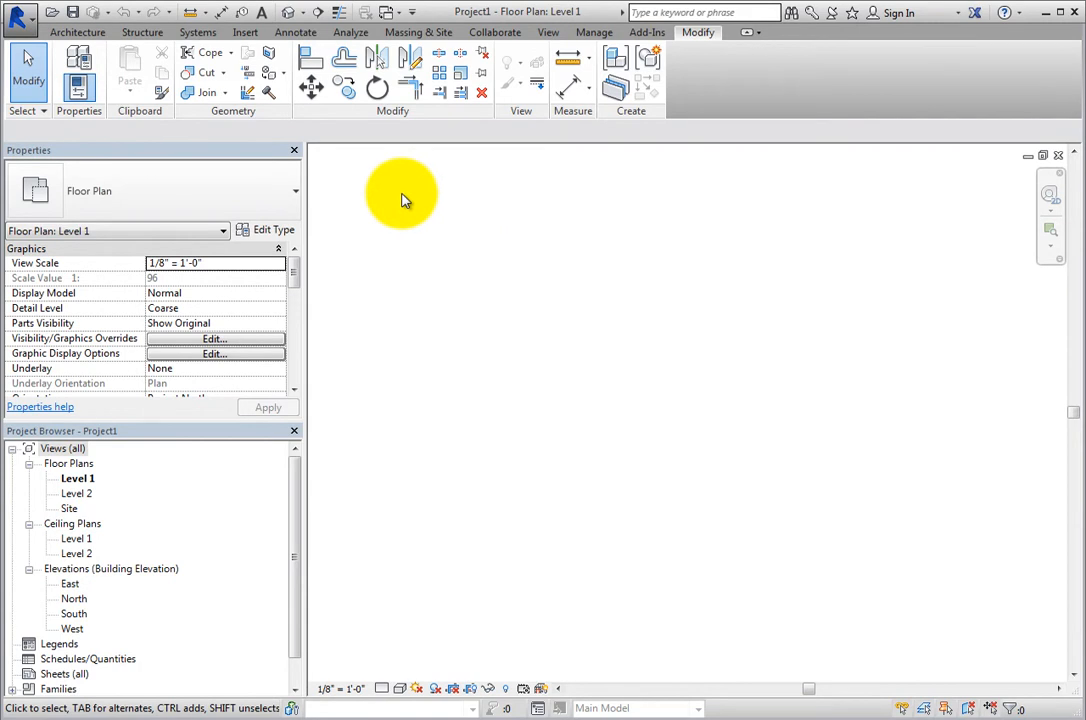
Start a basic 8-inch wall from the Architecture tools and stretch it to about 34'-0" on Level 1
click(76, 32)
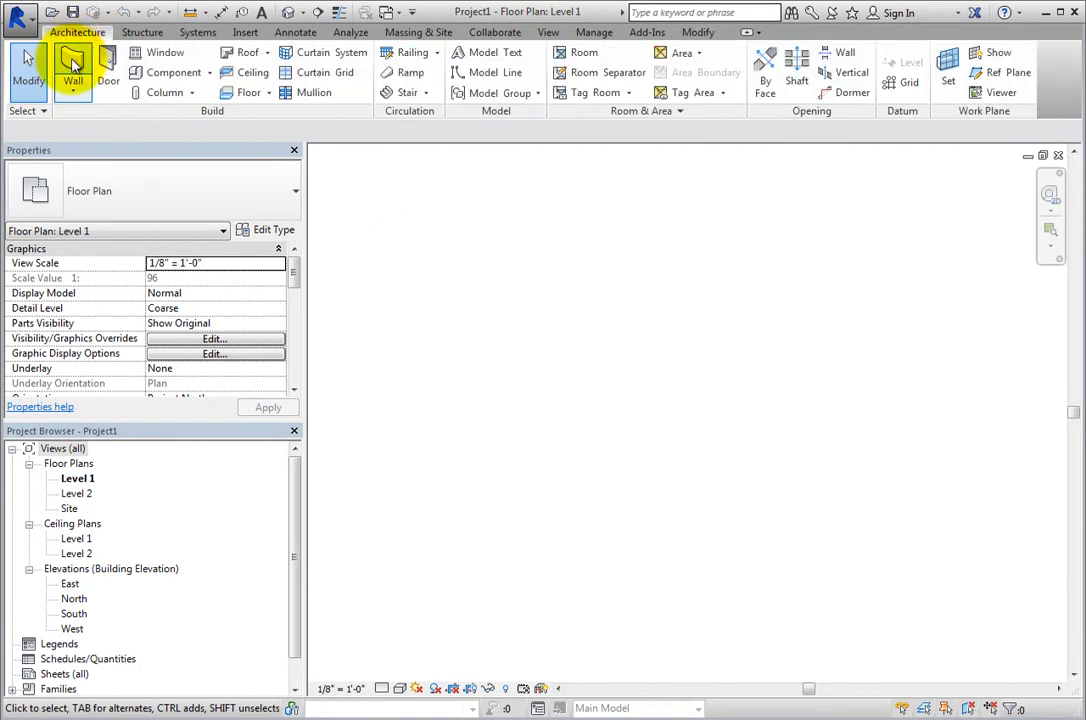
click(72, 72)
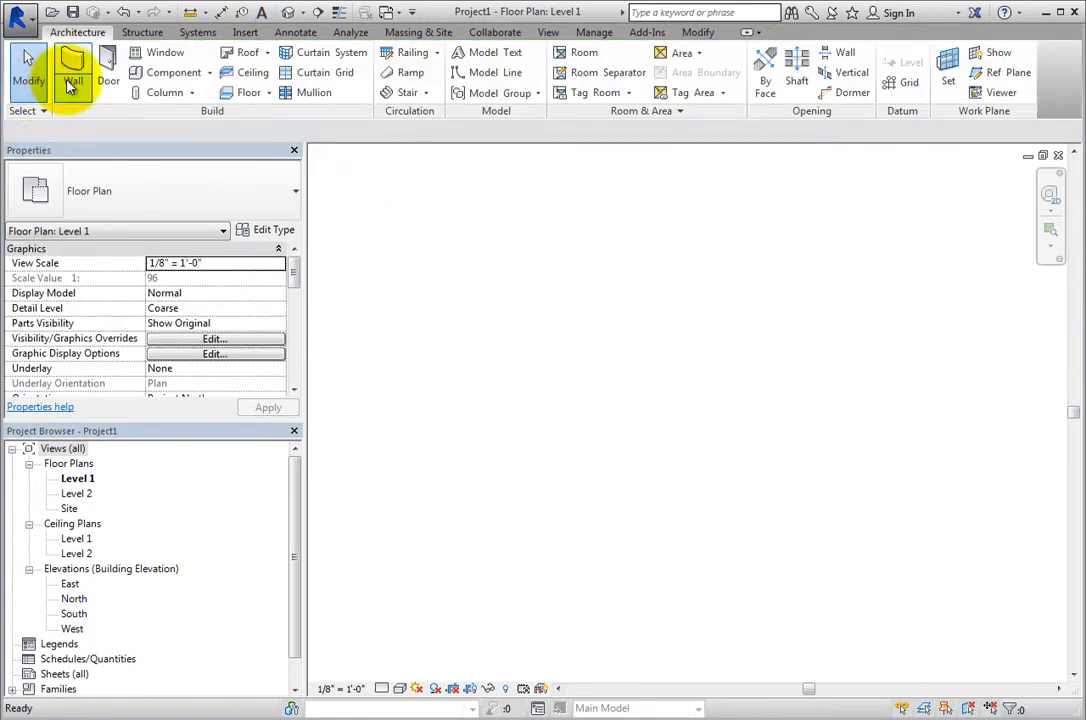
click(72, 76)
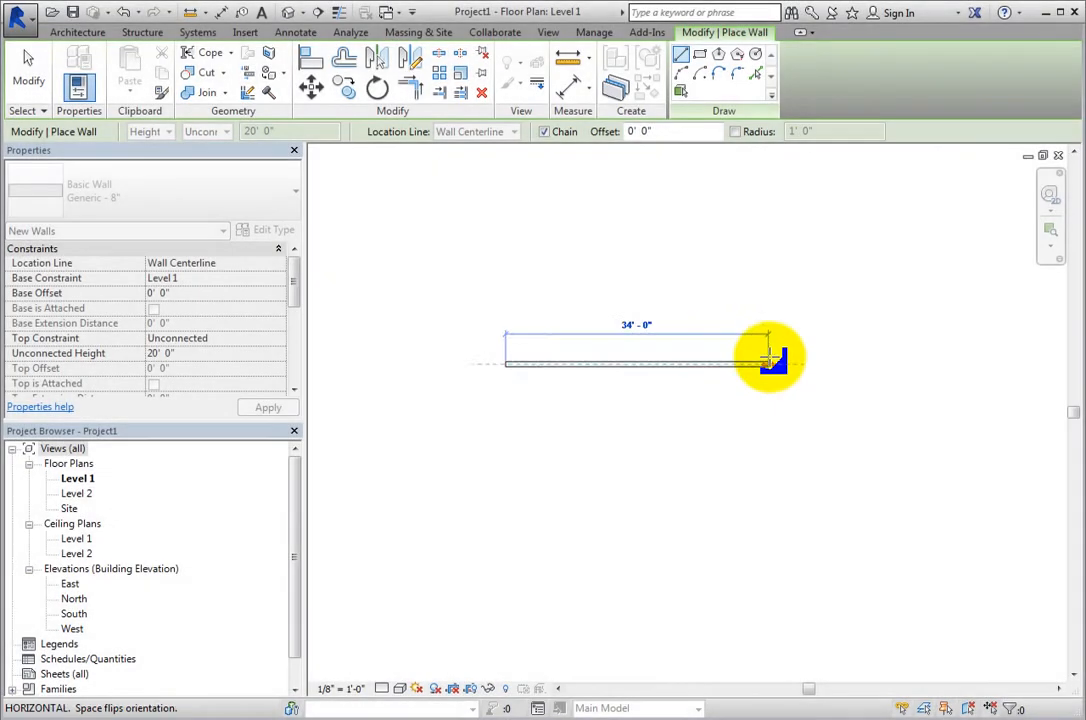
mouse_move(730, 296)
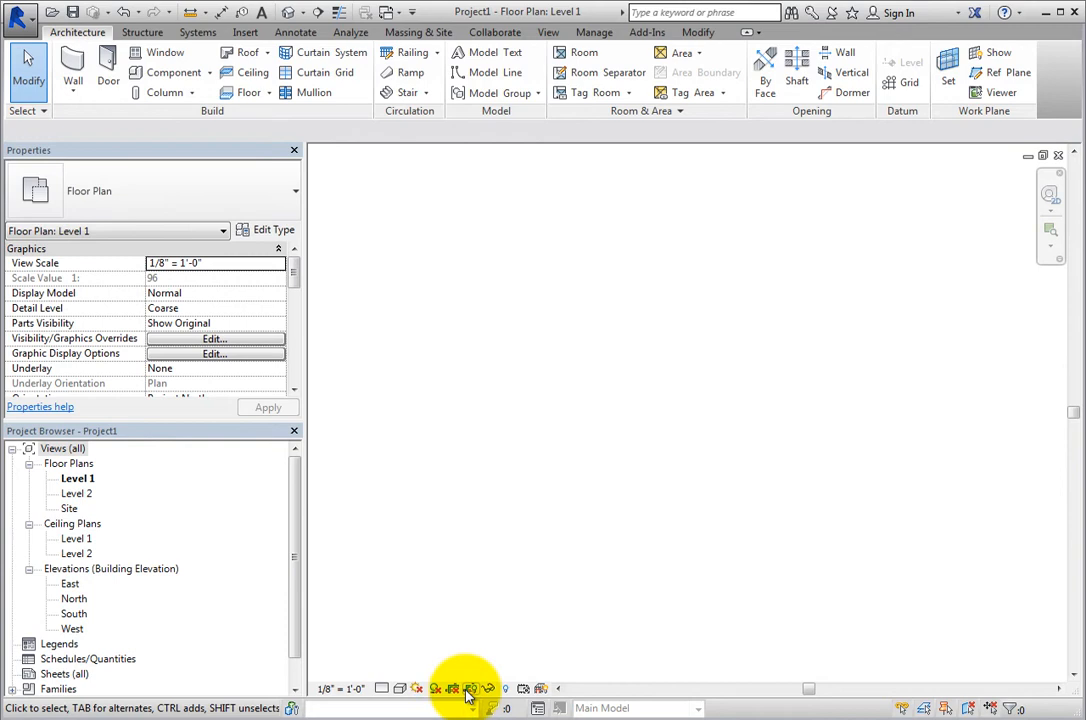
mouse_move(470, 688)
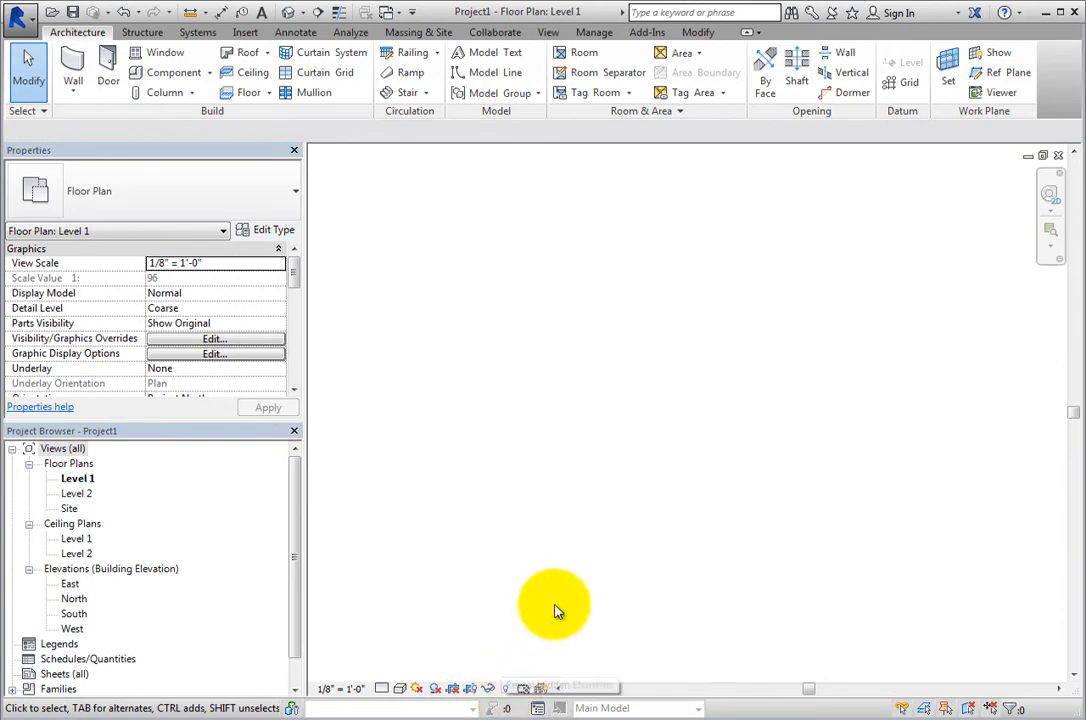
mouse_move(576, 544)
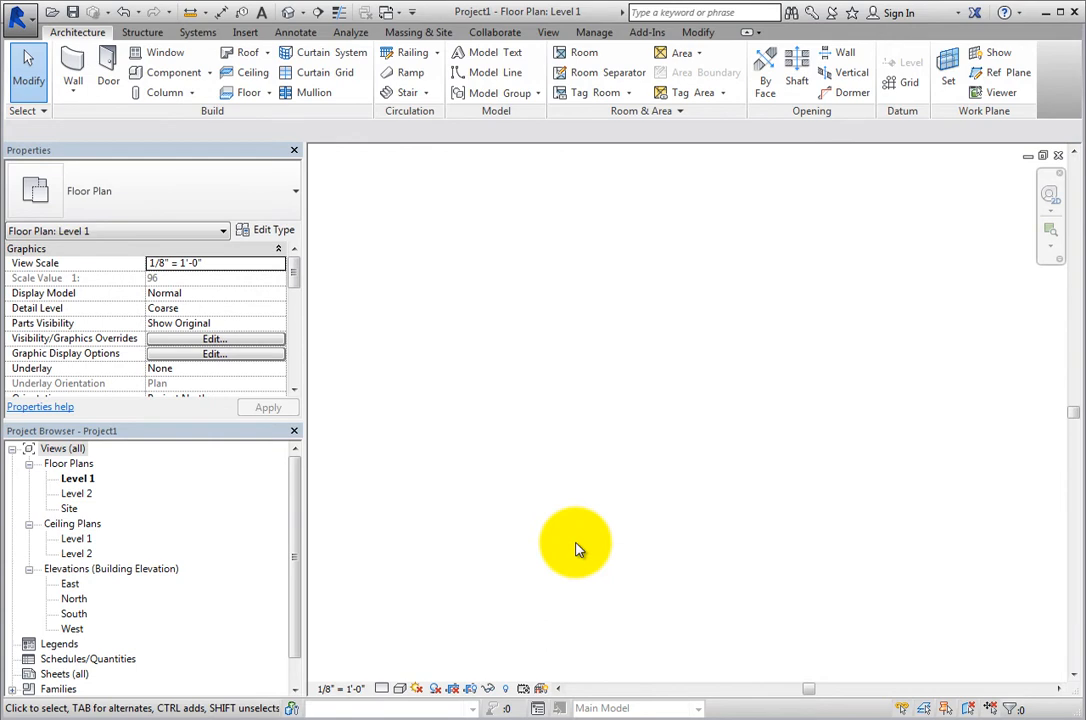
Switch from the empty Level 1 plan to the North building elevation with its two level lines
double_click(76, 598)
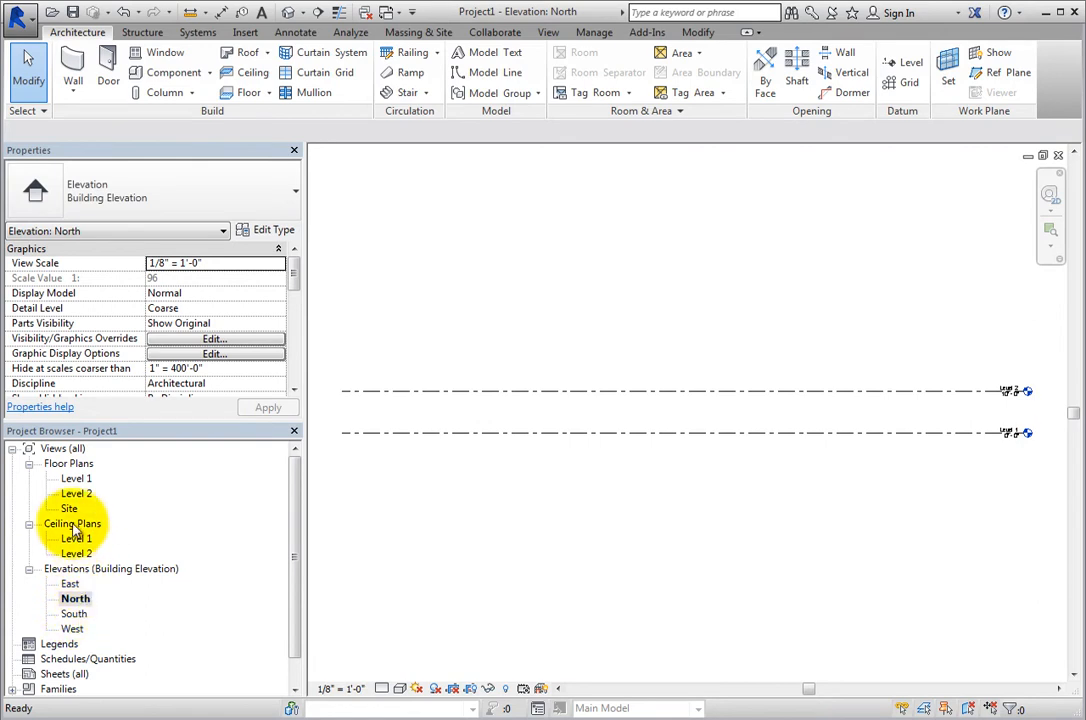
Return to the Level 1 floor plan, then switch to the project's default 3D view
double_click(76, 478)
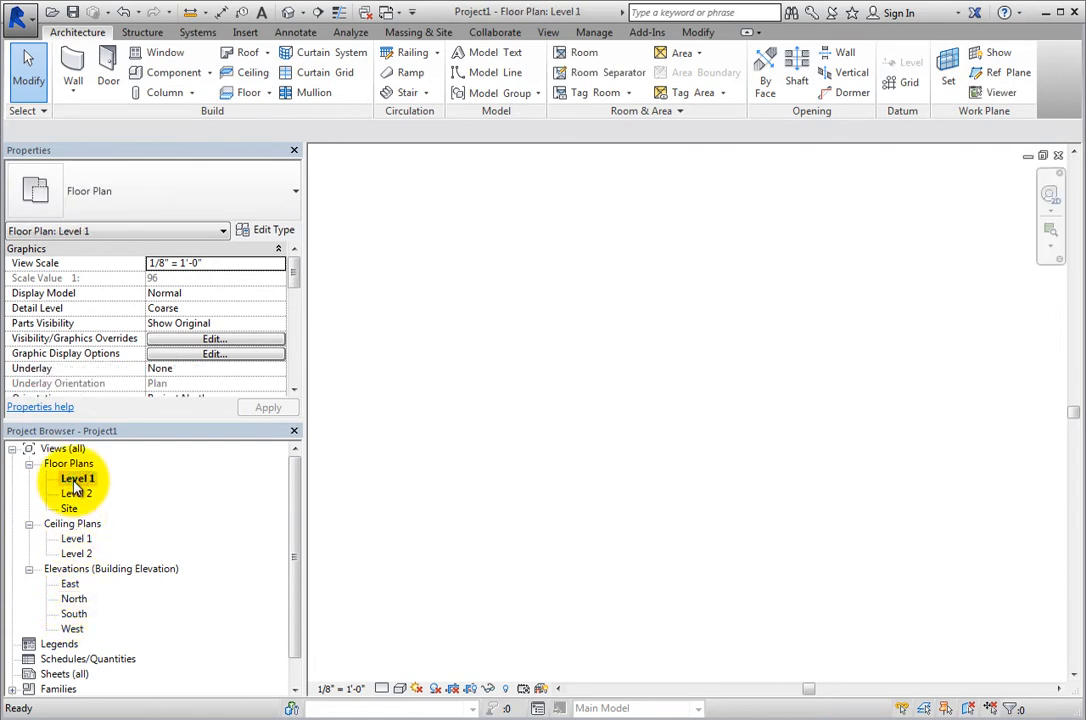
double_click(76, 478)
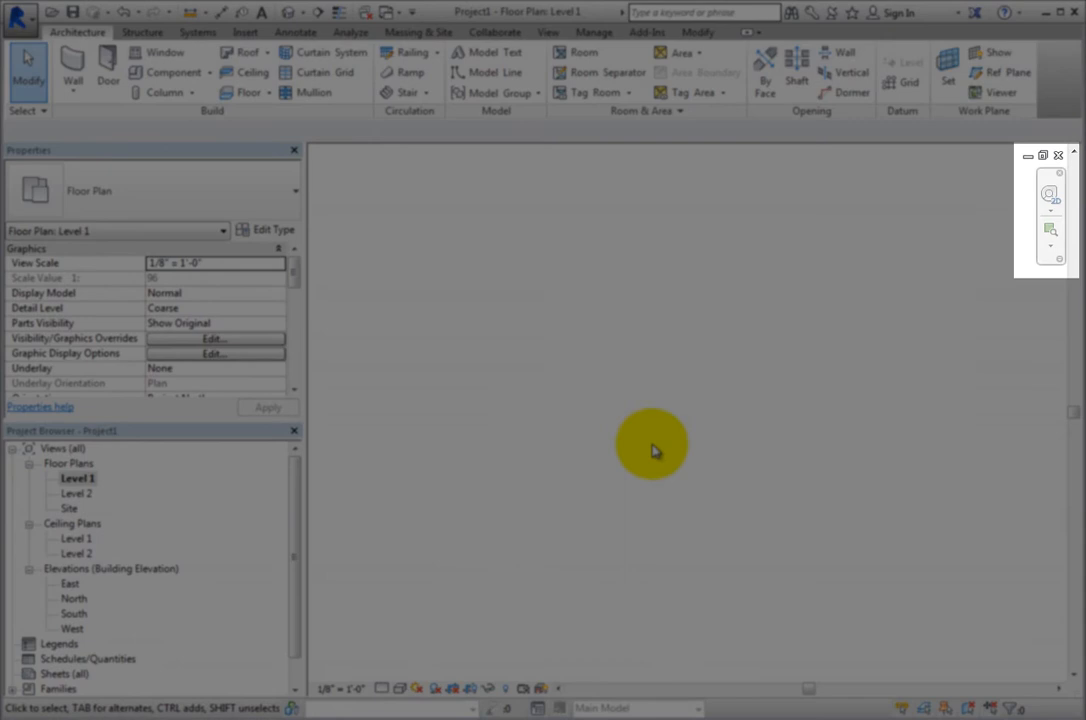
mouse_move(992, 224)
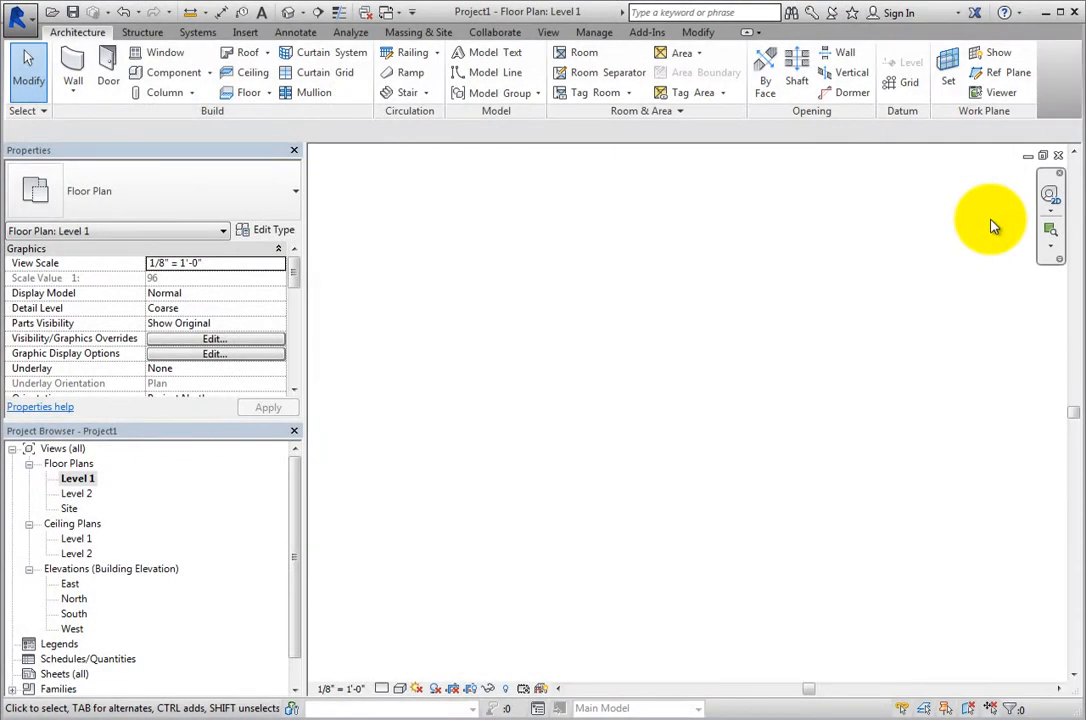
mouse_move(1052, 196)
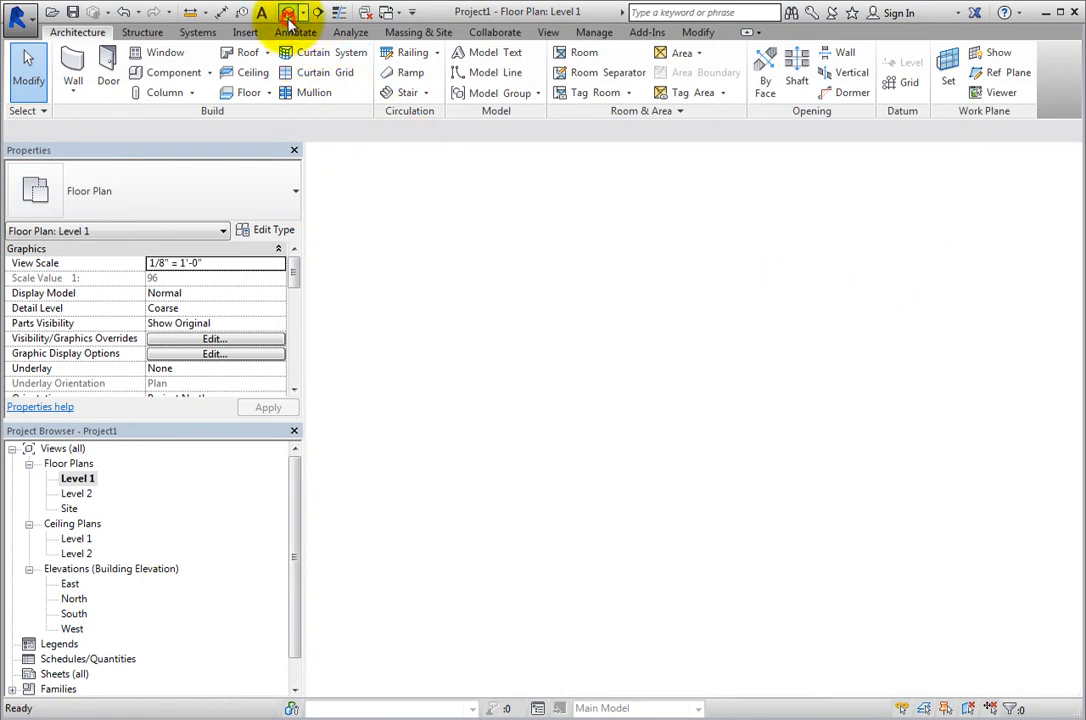
click(288, 12)
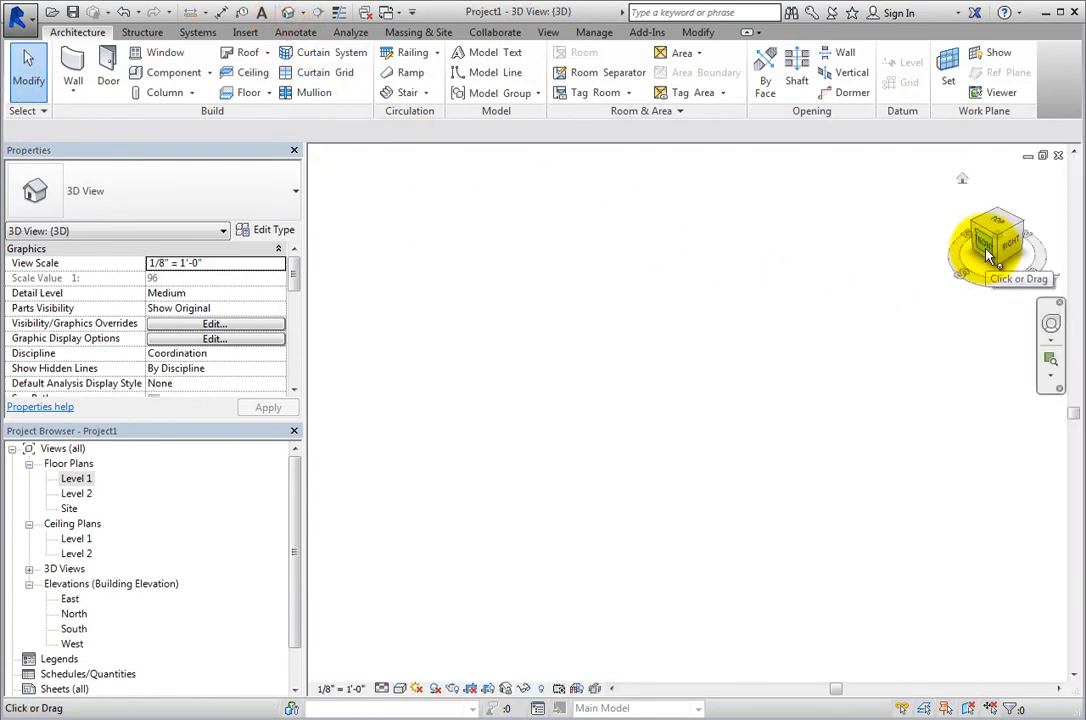
click(1050, 324)
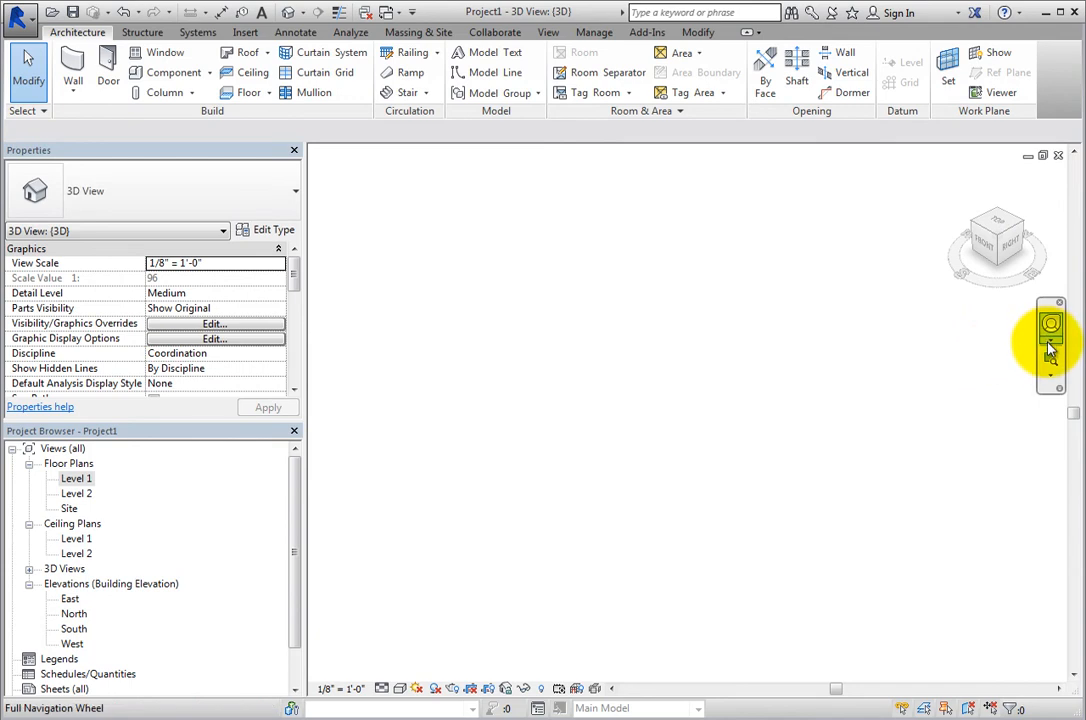